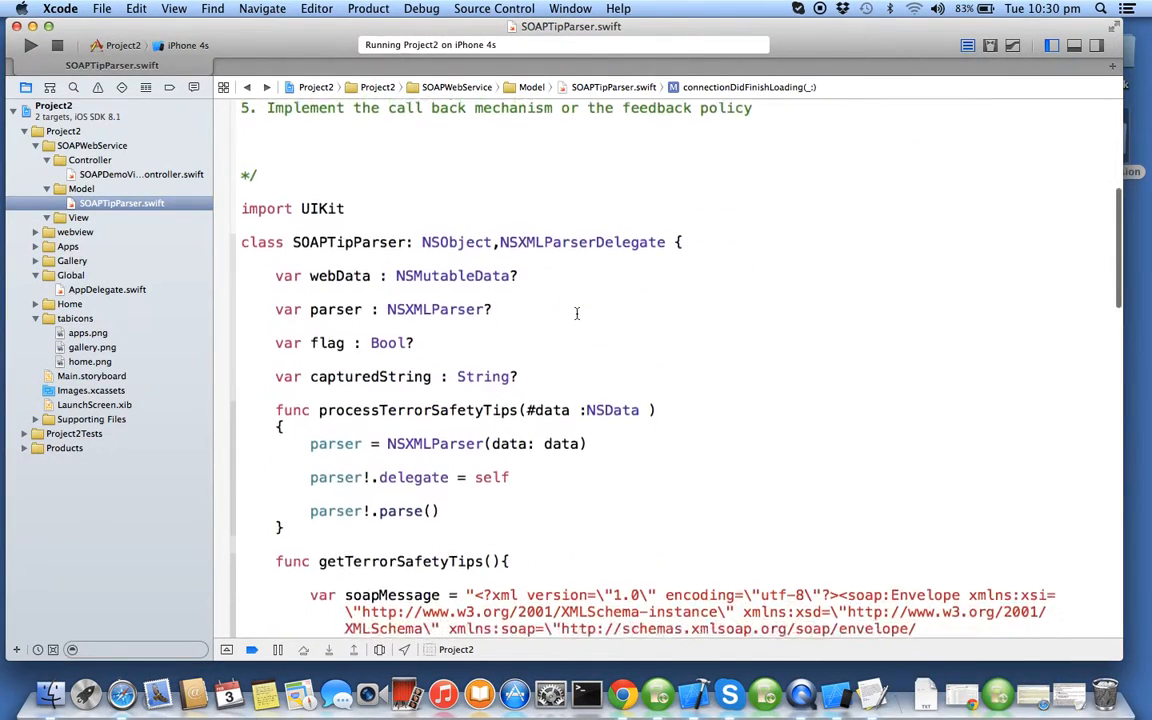
Step: Inside parserDidStartDocument, write flag = false and capturedString = ""
scroll(down, 3)
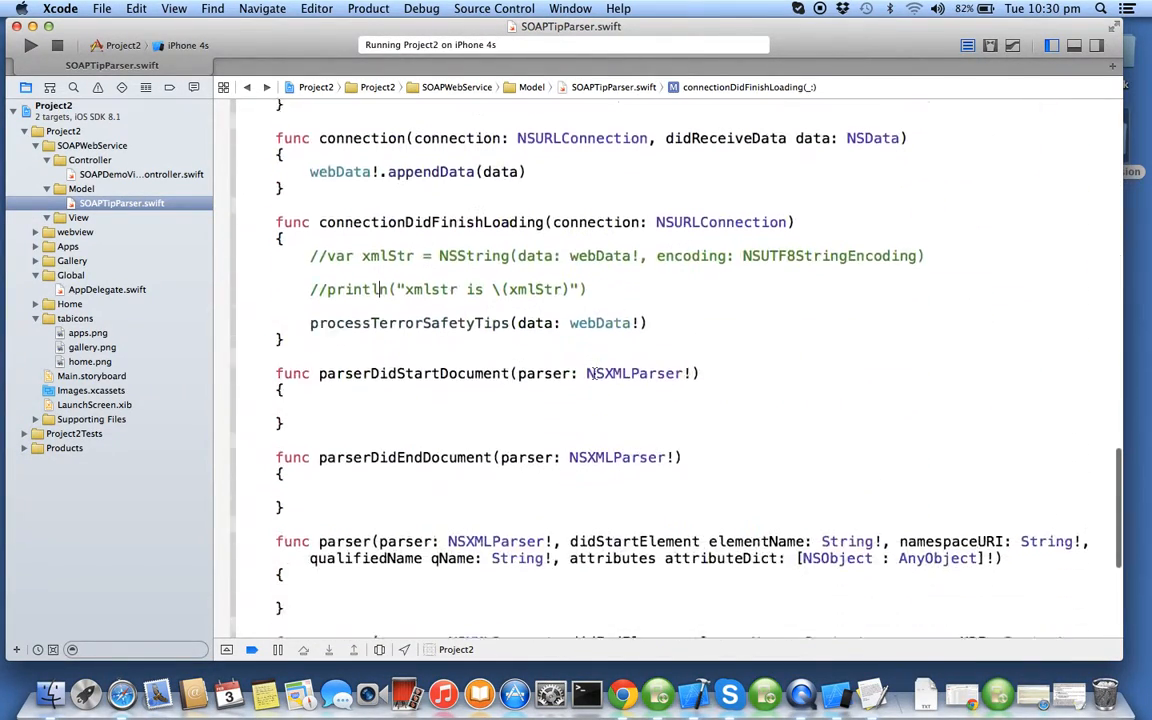
scroll(down, 3)
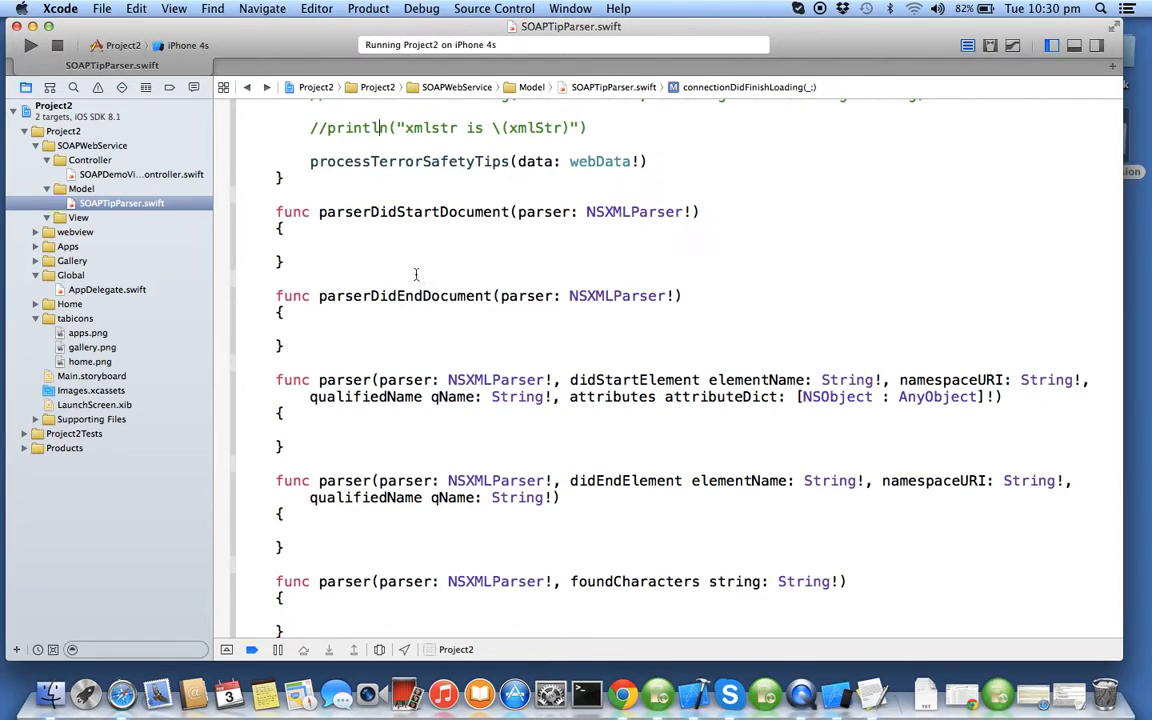
scroll(up, 3)
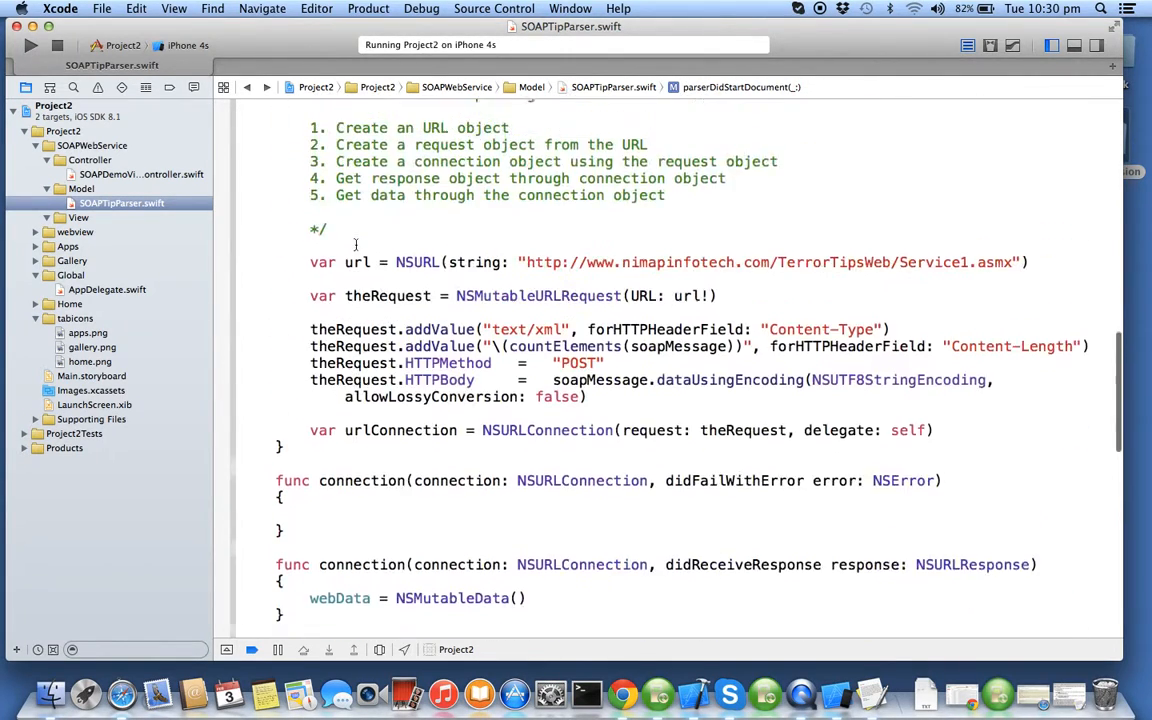
scroll(up, 3)
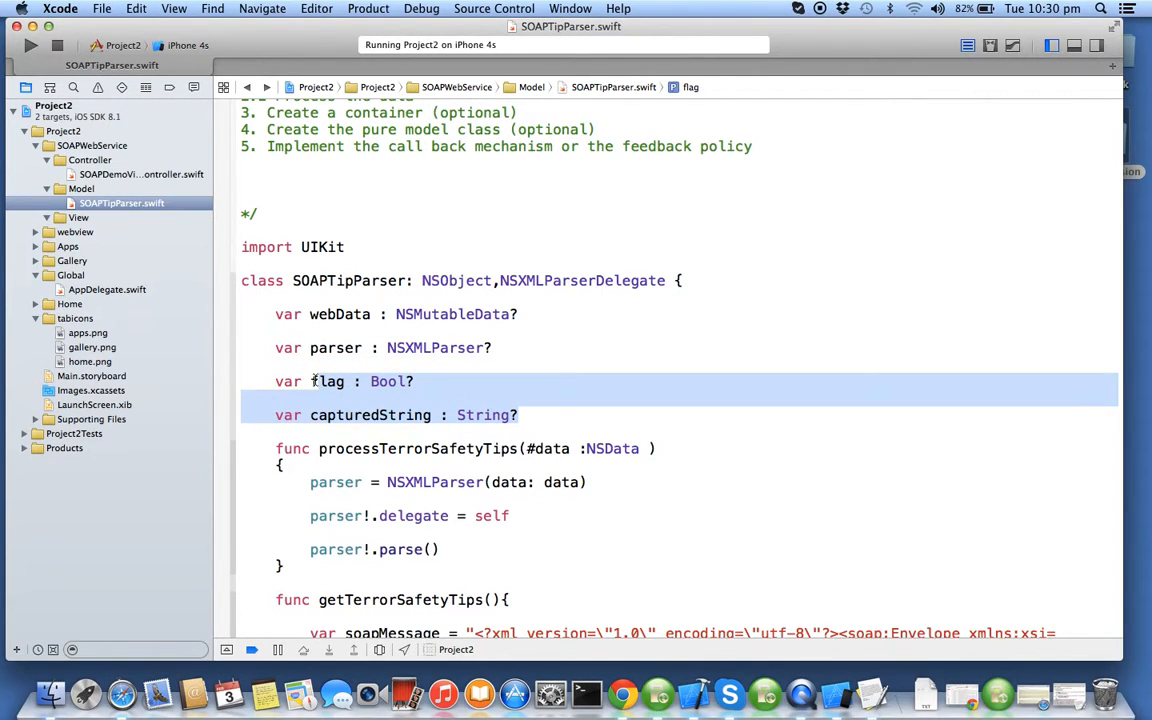
scroll(down, 3)
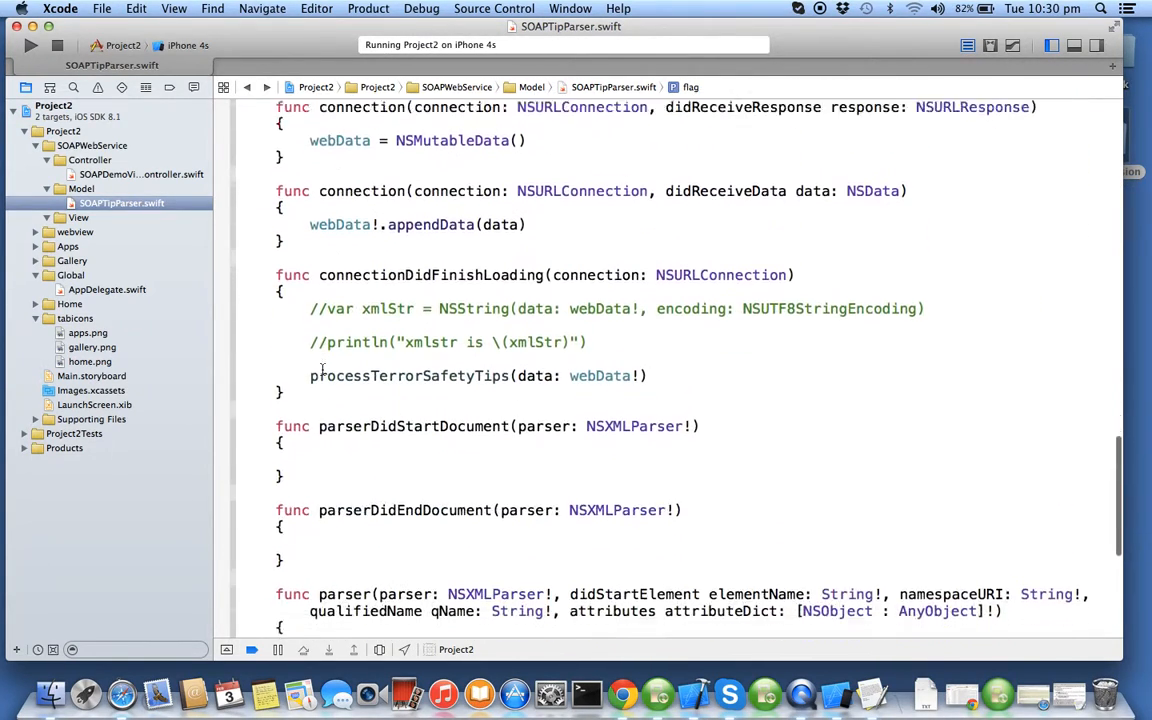
click(320, 316)
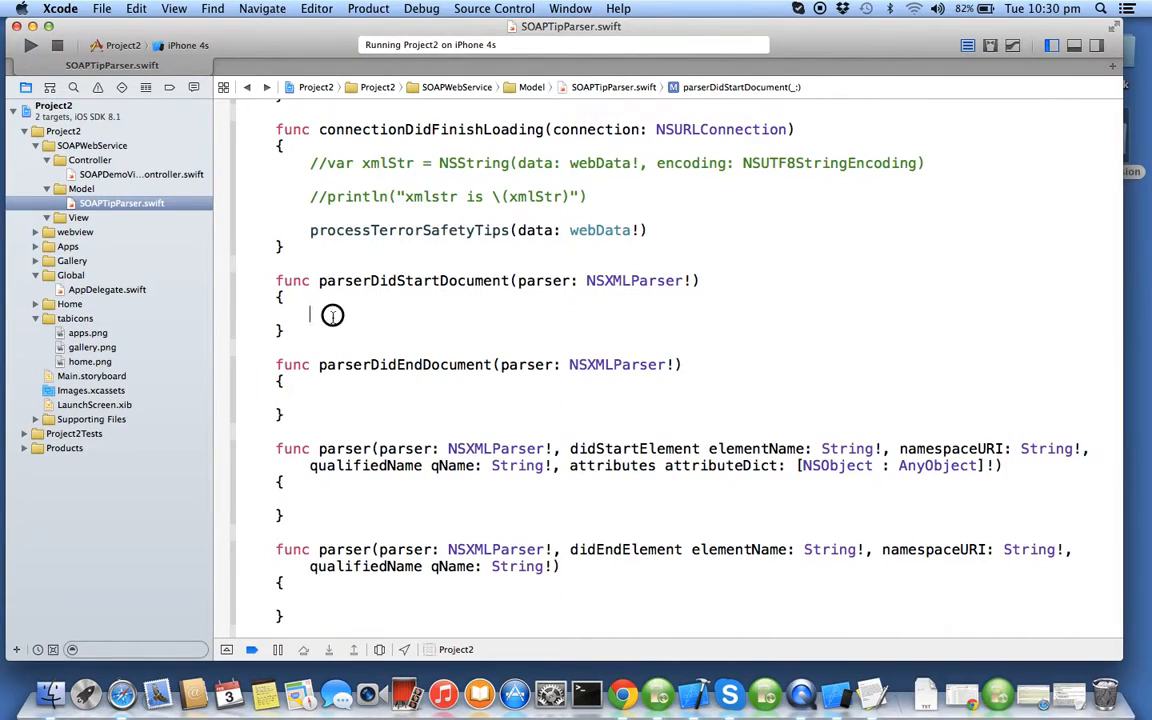
text(flag =)
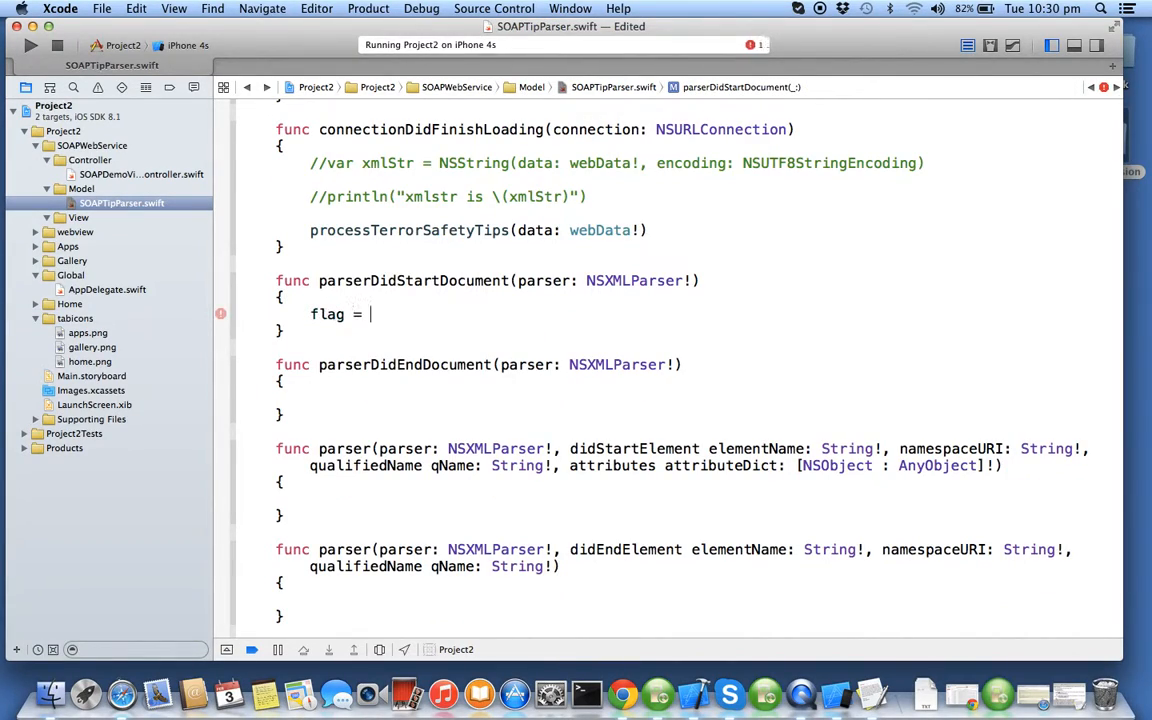
text(false)
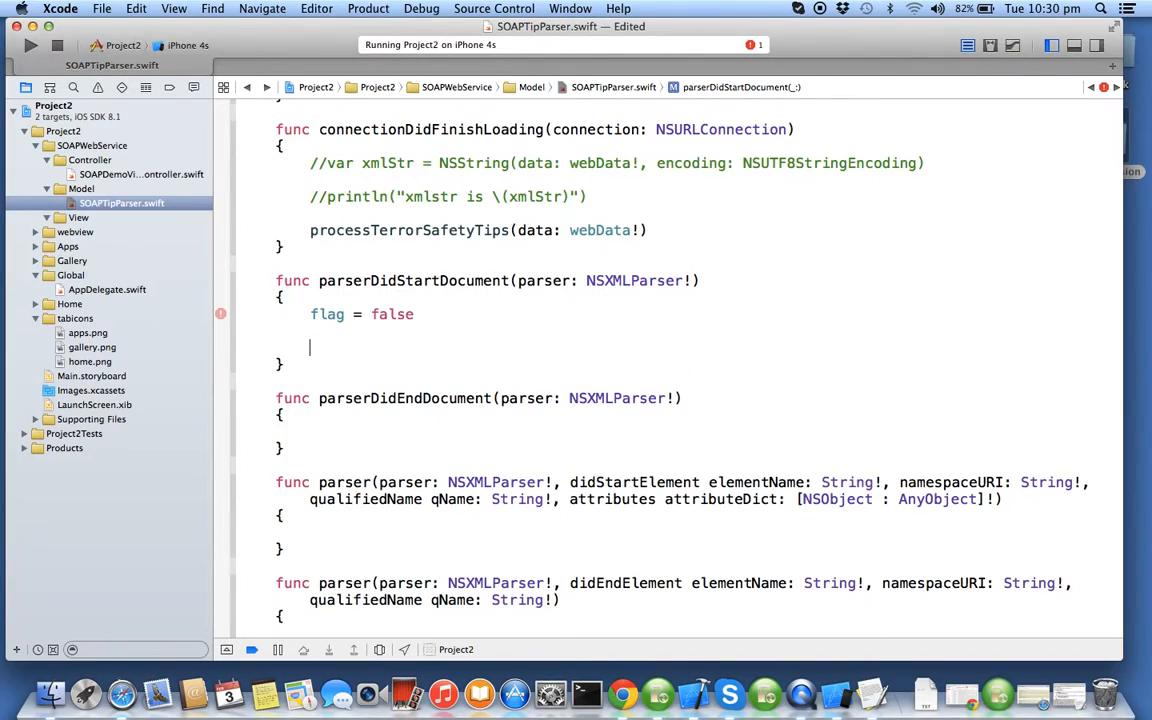
text(capturedString)
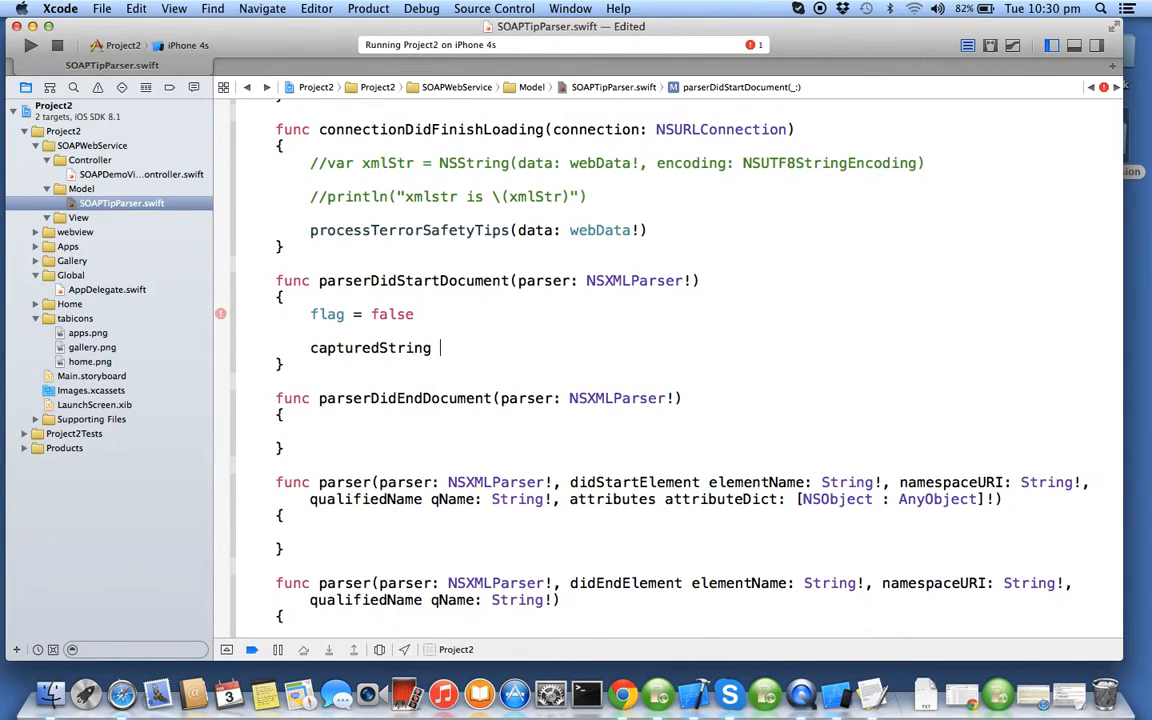
text(= "")
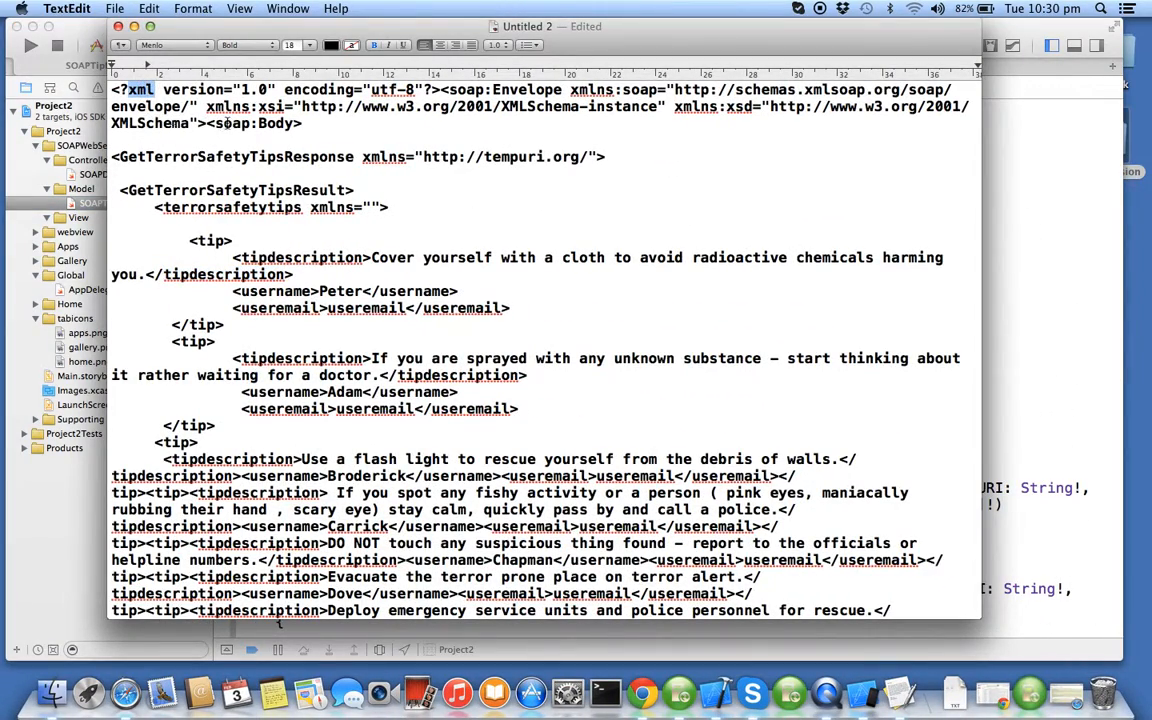
Step: Highlight the useremail element name in the sample SOAP response XML
double_click(300, 256)
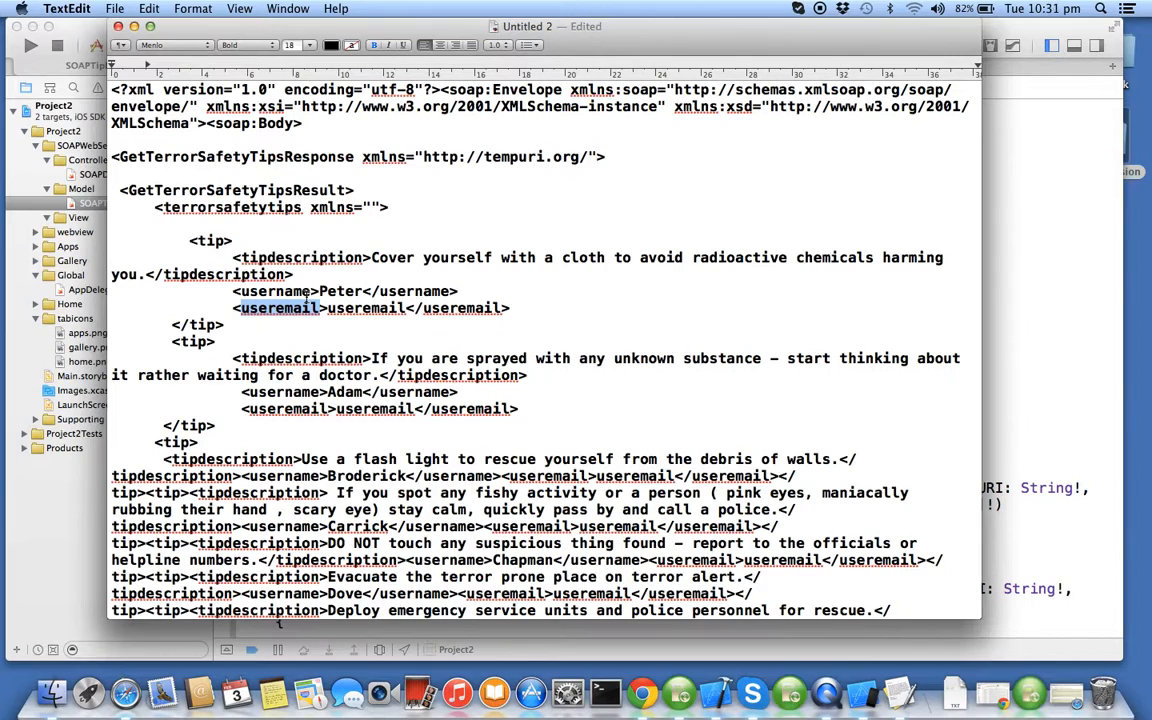
mouse_move(616, 224)
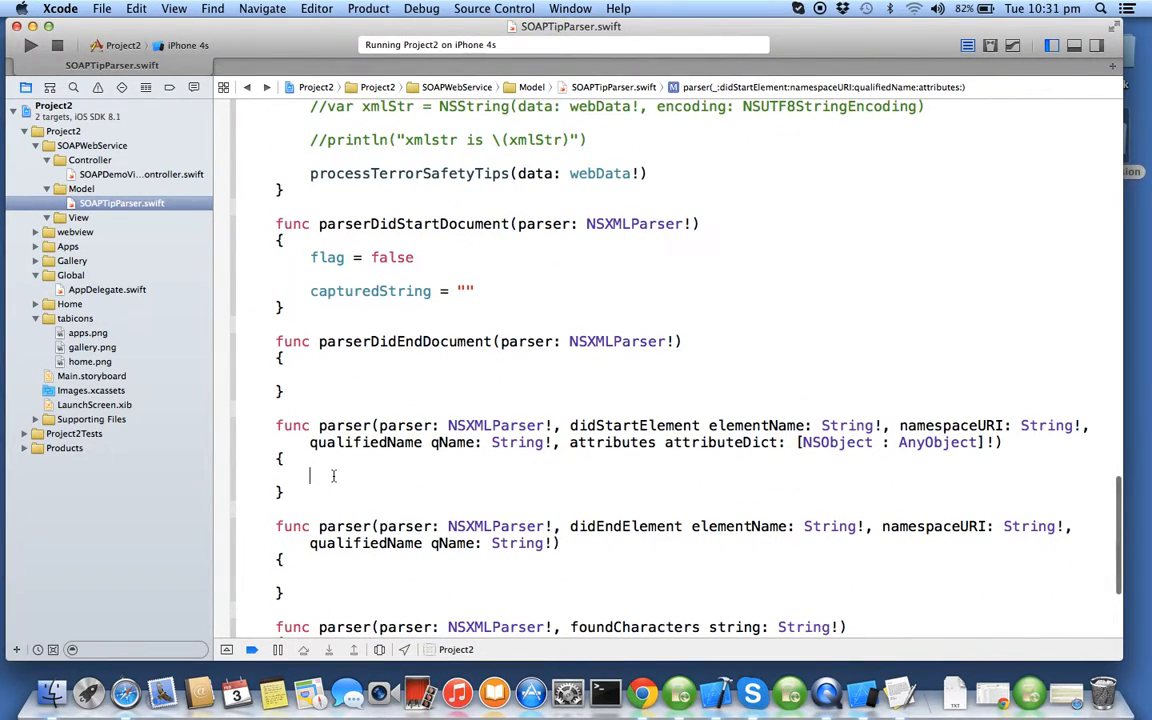
Step: In didStartElement, reset flag to false and capturedString to an empty string
text(fal)
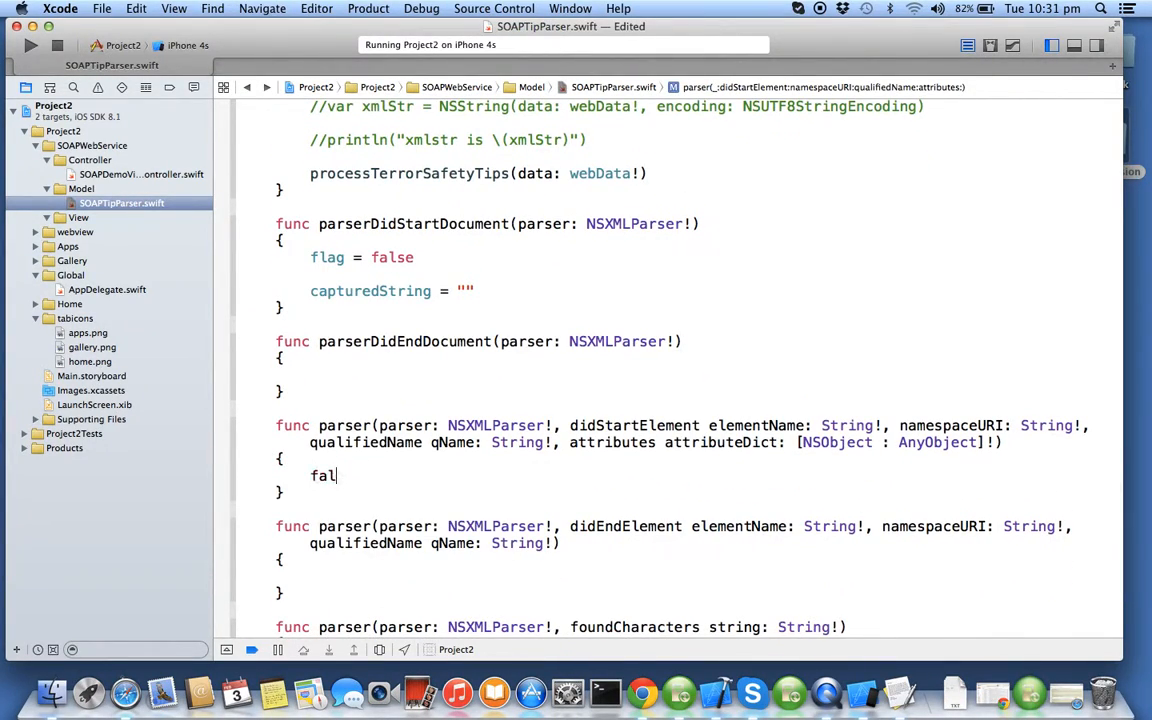
text(flag)
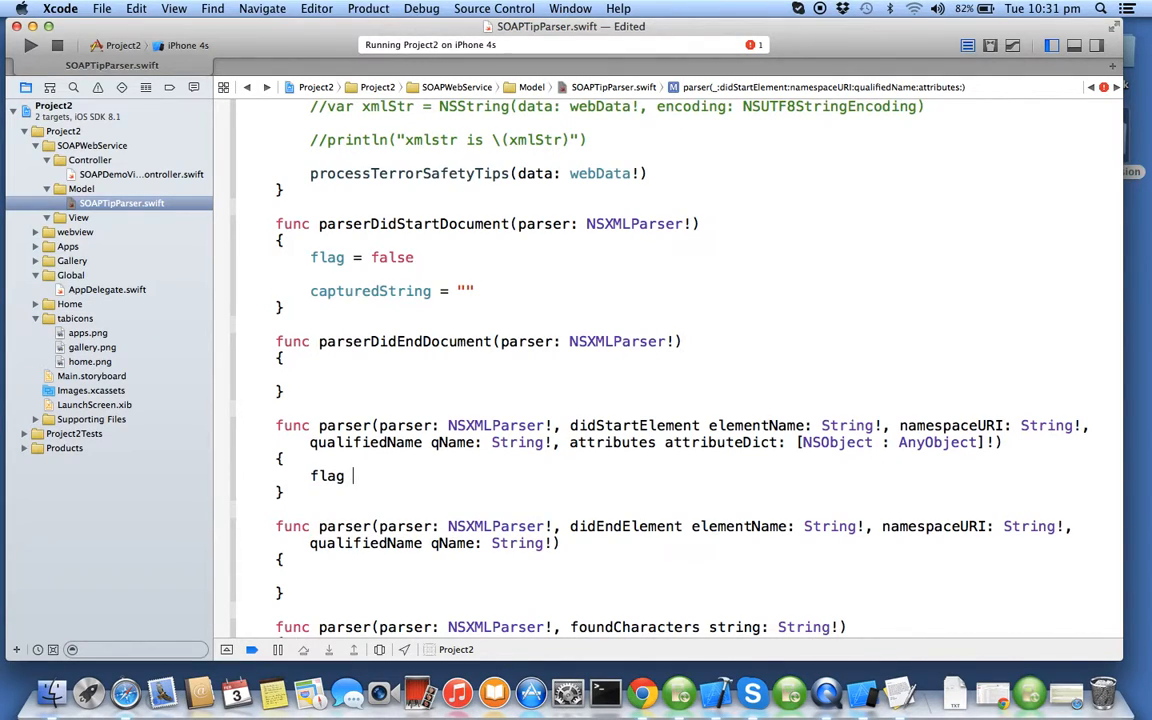
text(= false)
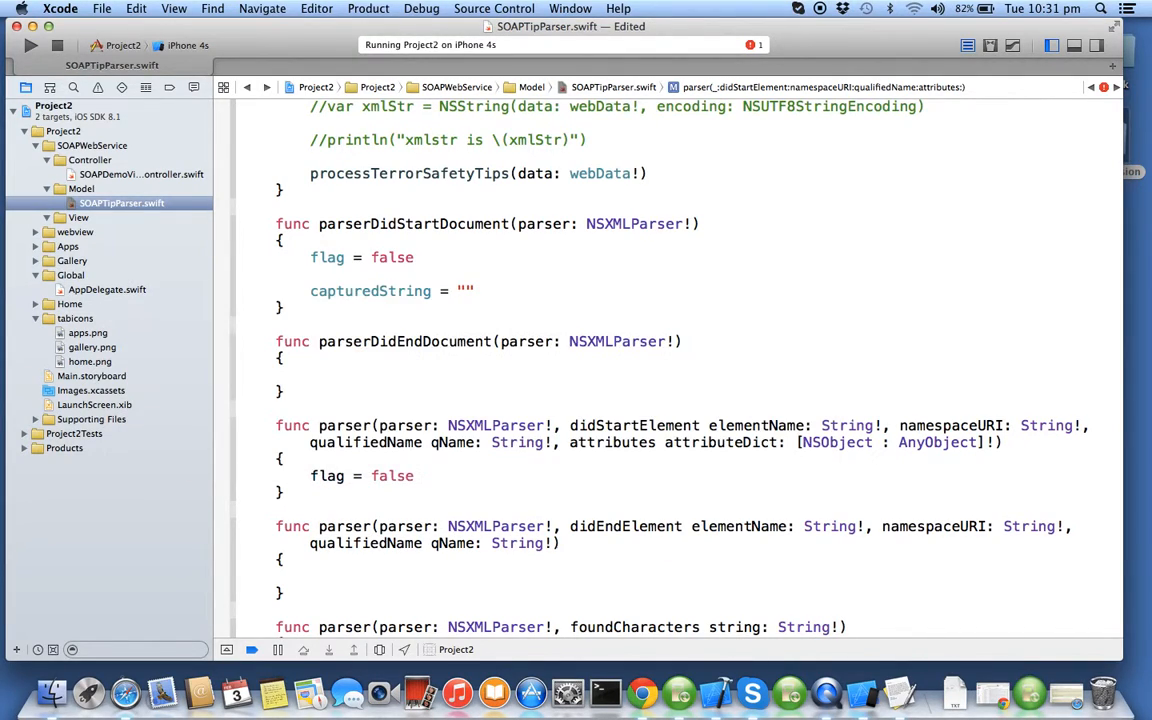
text(capturedString)
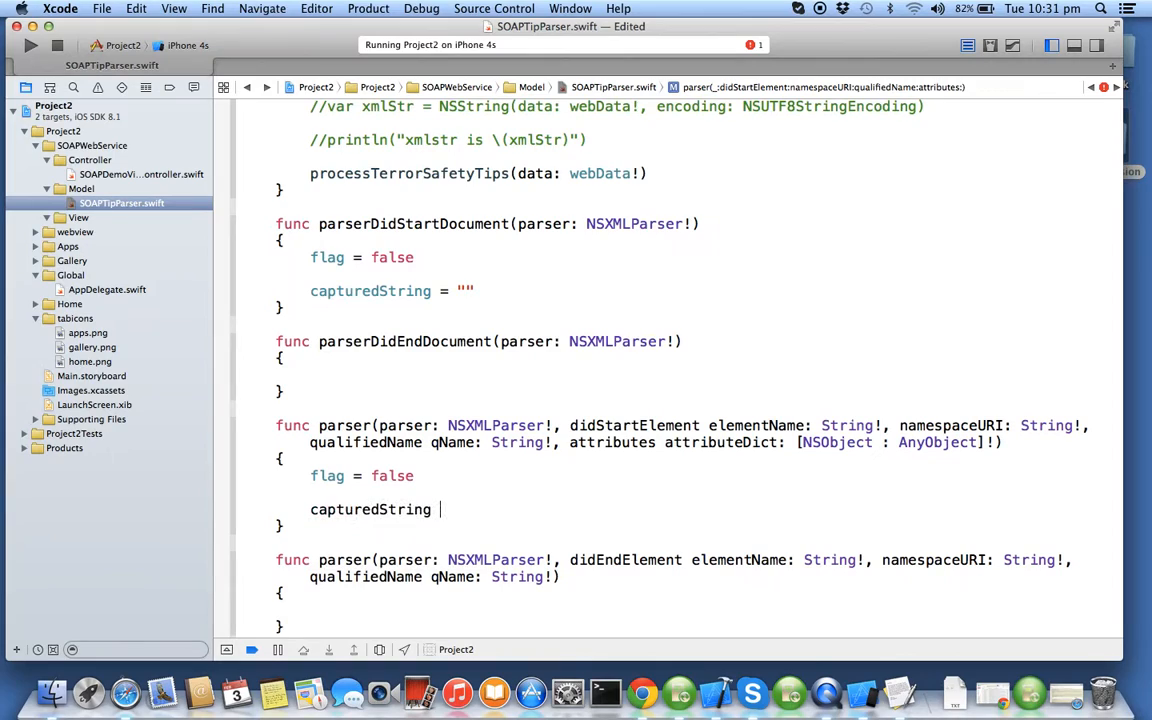
text(= "")
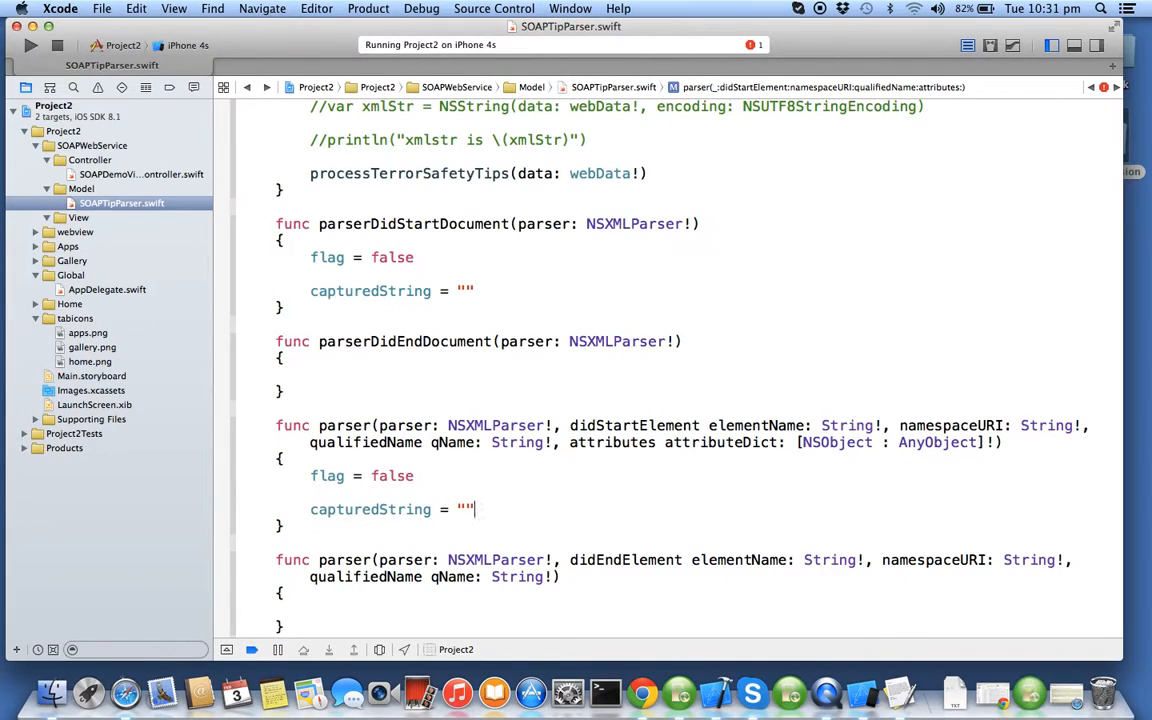
Step: Add if elementName == "tipdescription" { flag = true } to didStartElement
text(if)
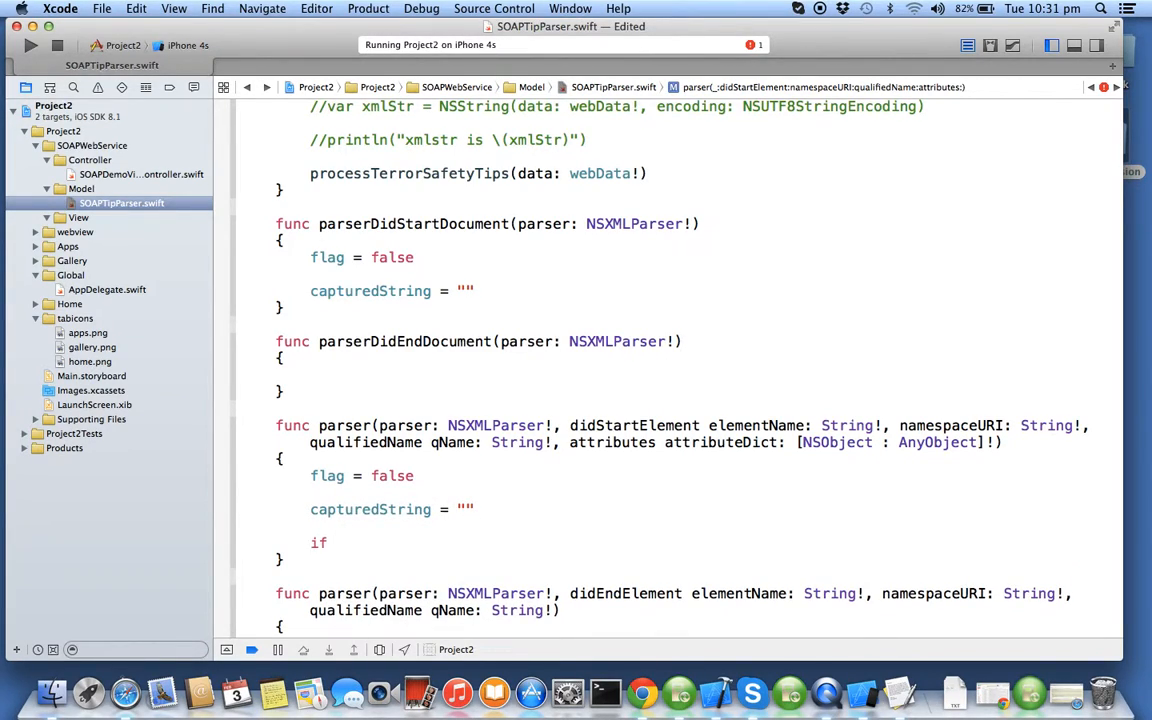
text(elementName == ")
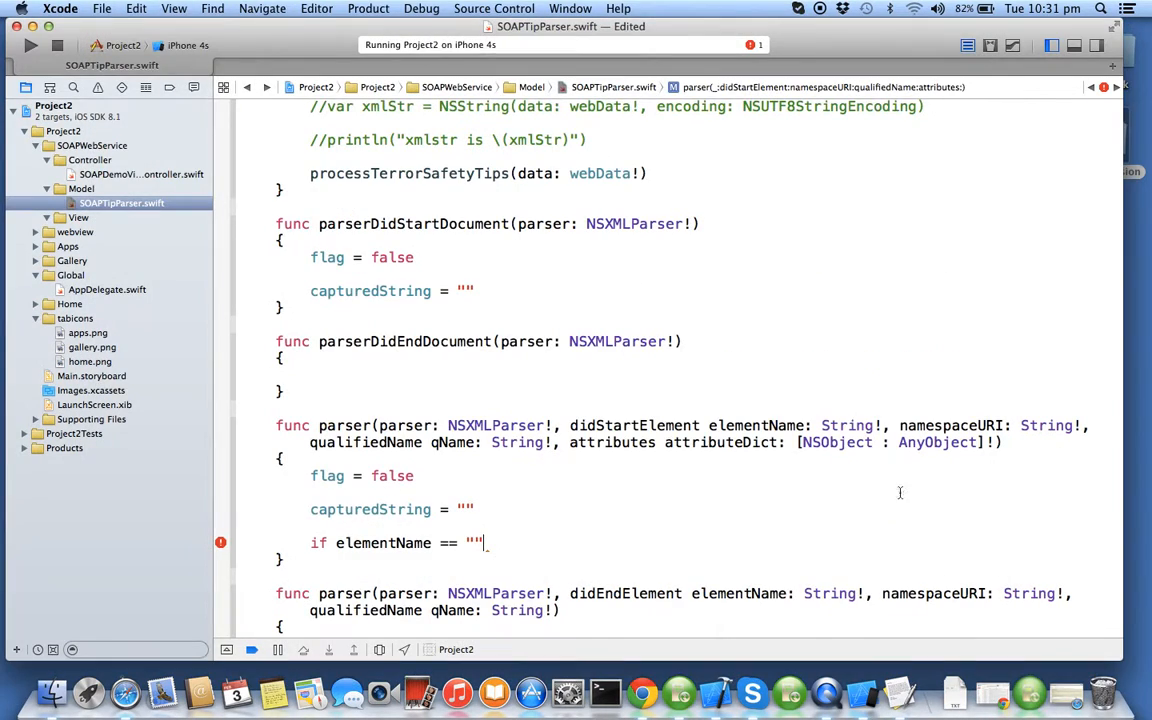
text(tipdescription)
text(flag = tr)
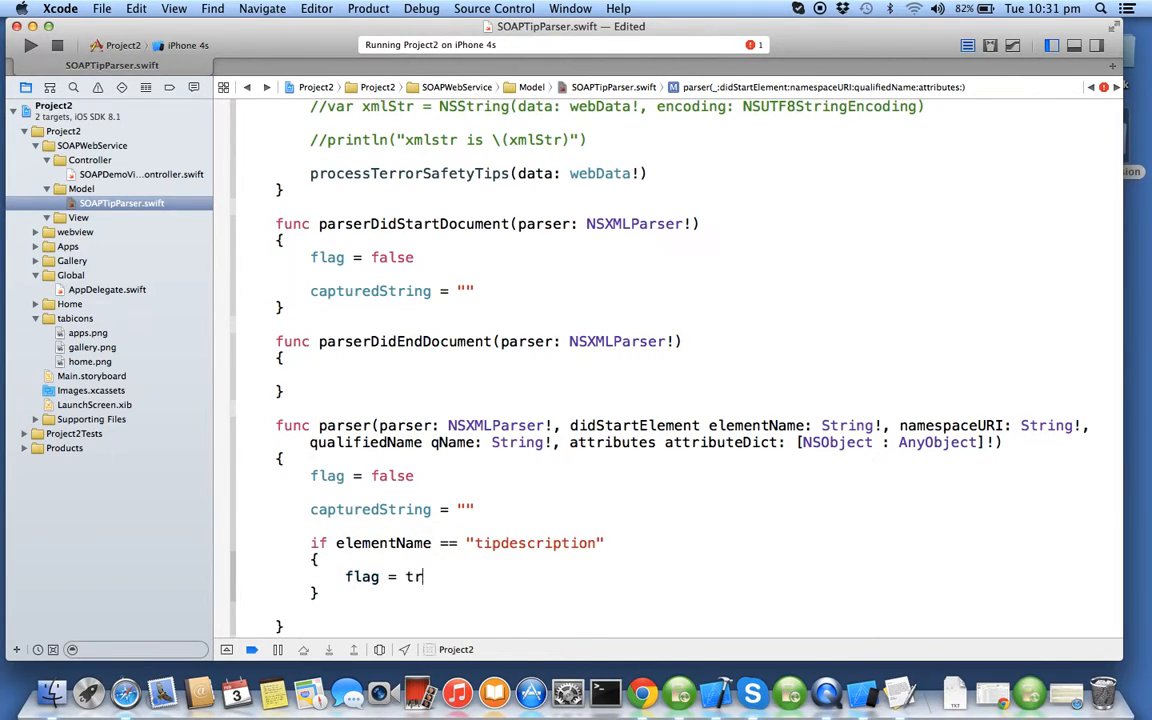
text(ue)
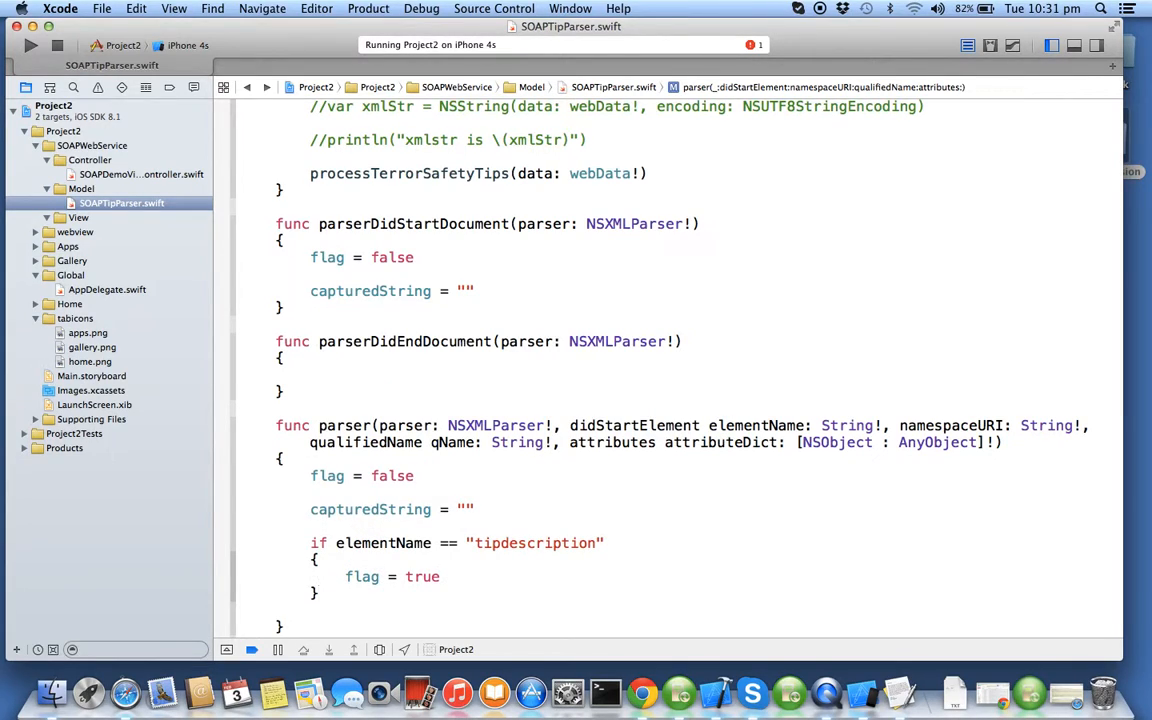
Step: Add else-if branches setting flag true for "username" and "useremail", fixing the duplicated tipdescription
click(312, 544)
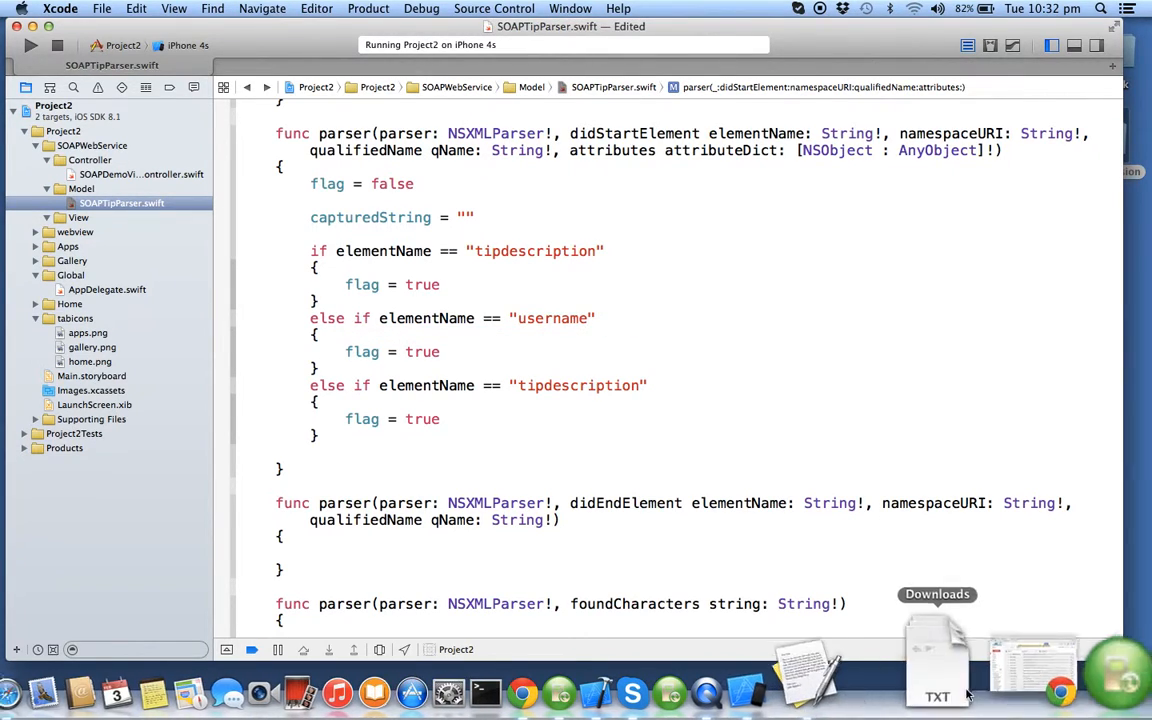
click(936, 660)
text(useremail)
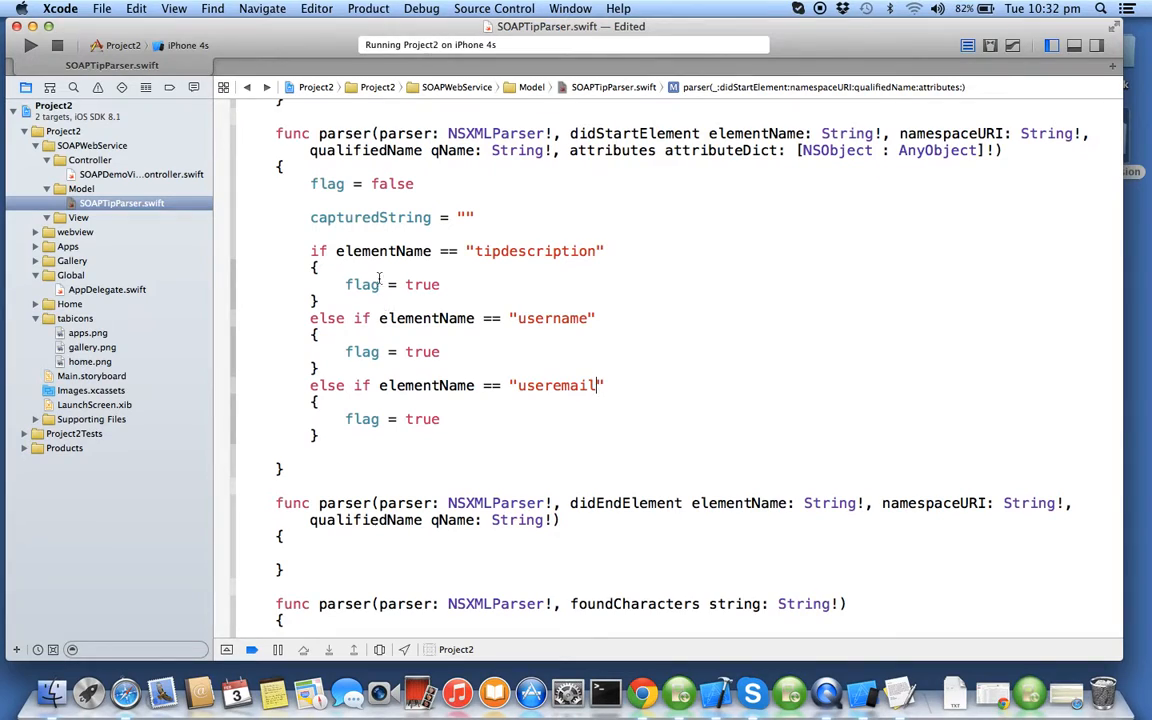
scroll(down, 3)
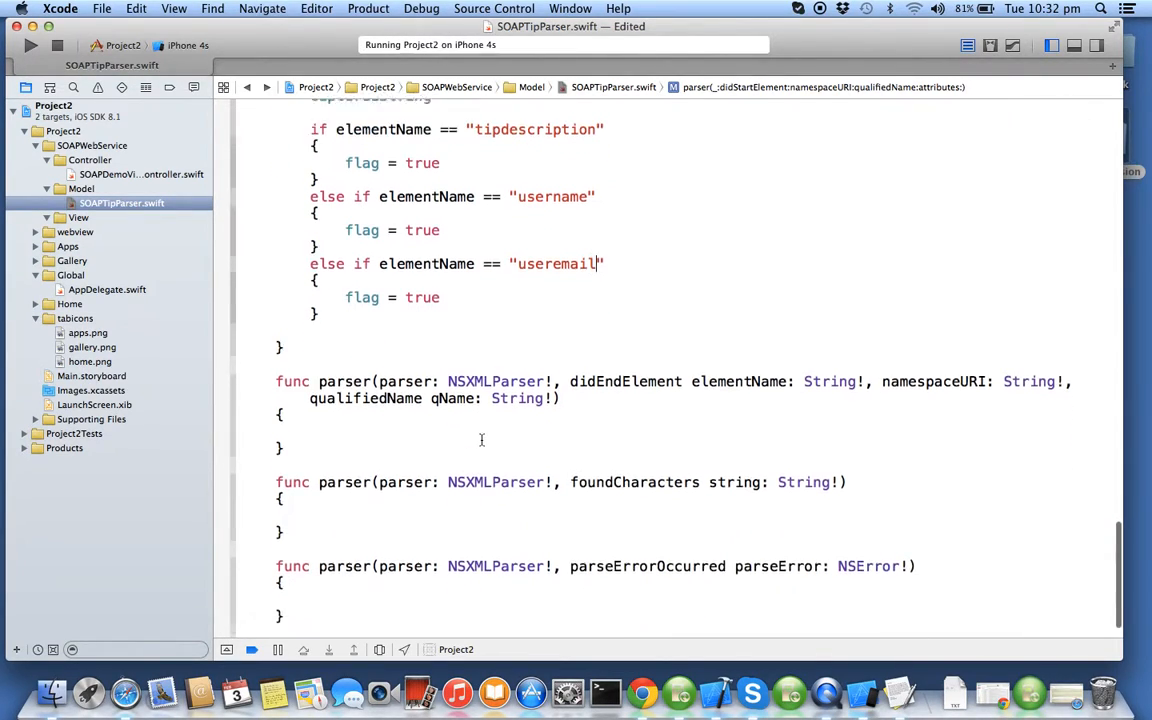
scroll(down, 3)
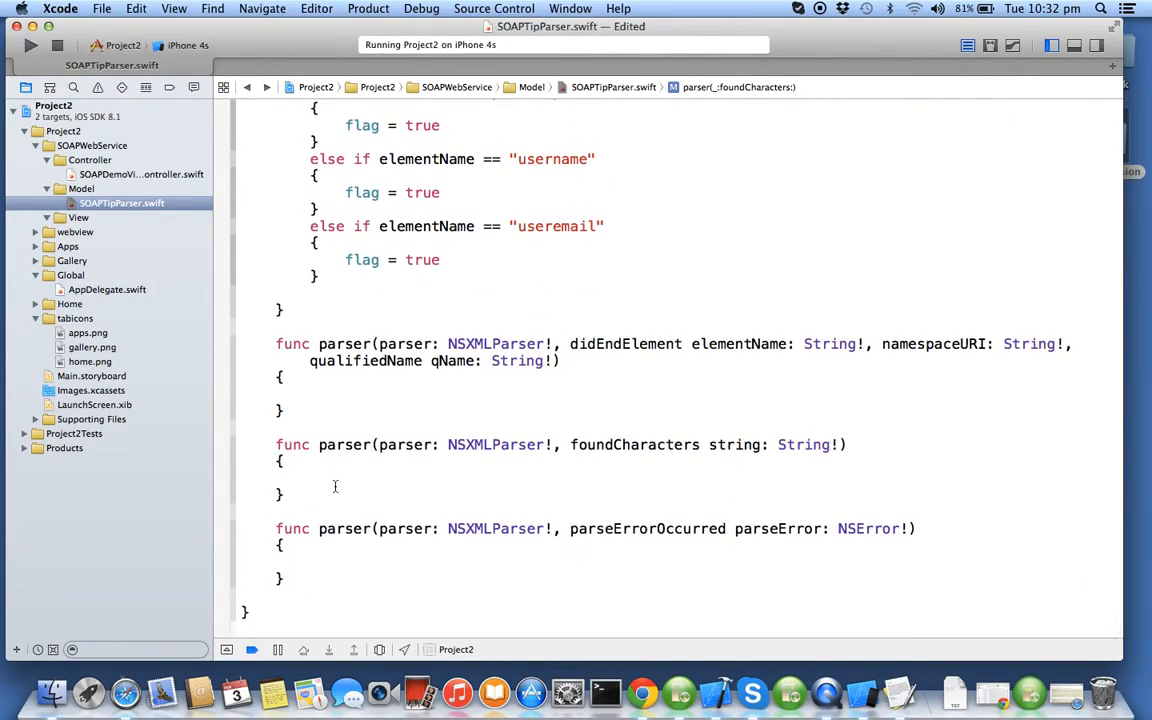
text(if)
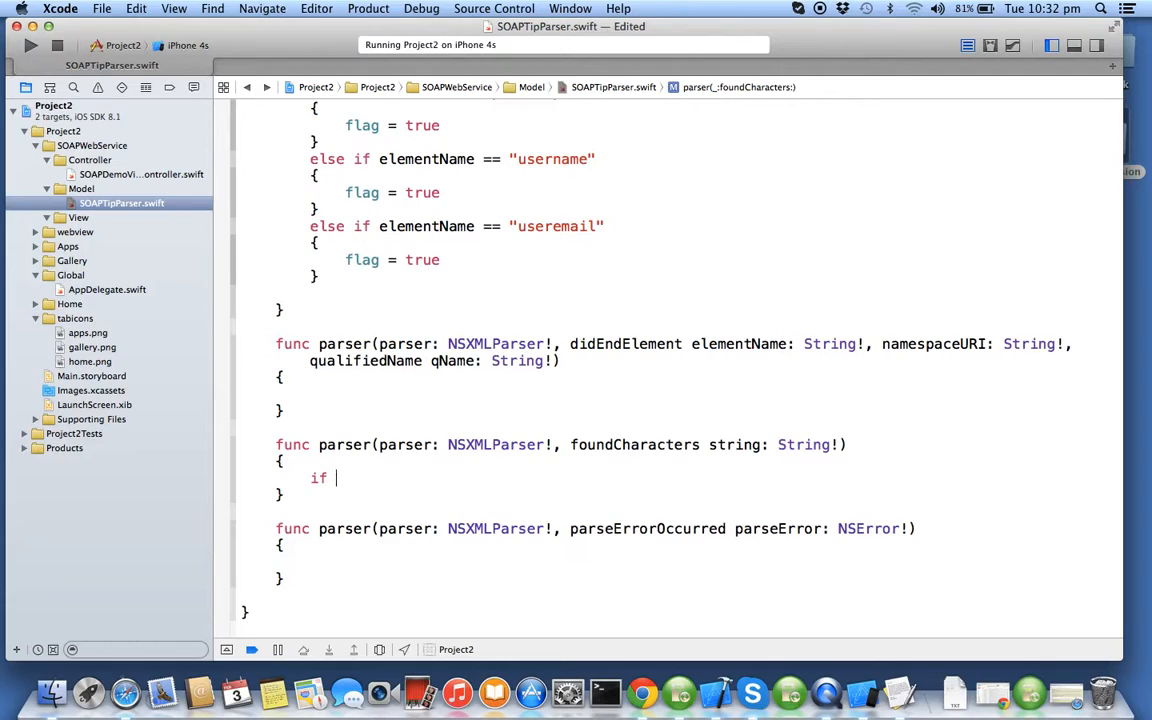
Step: Start an if flag! { } block inside the foundCharacters handler
text(flag)
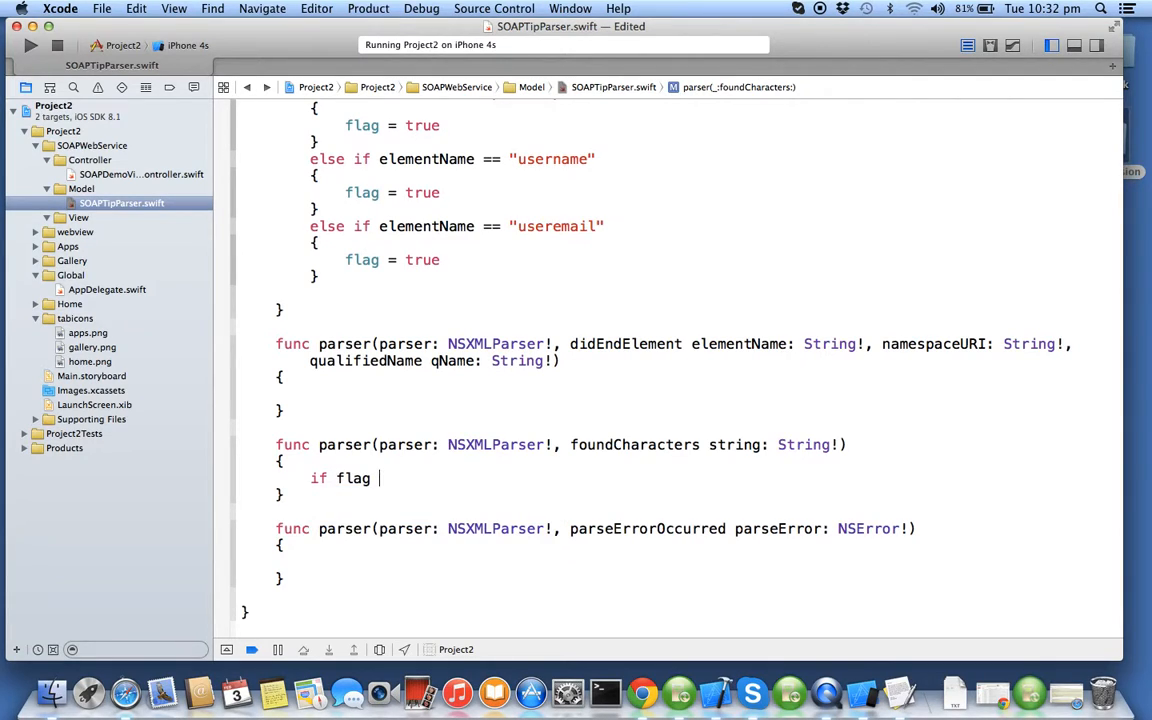
text({)
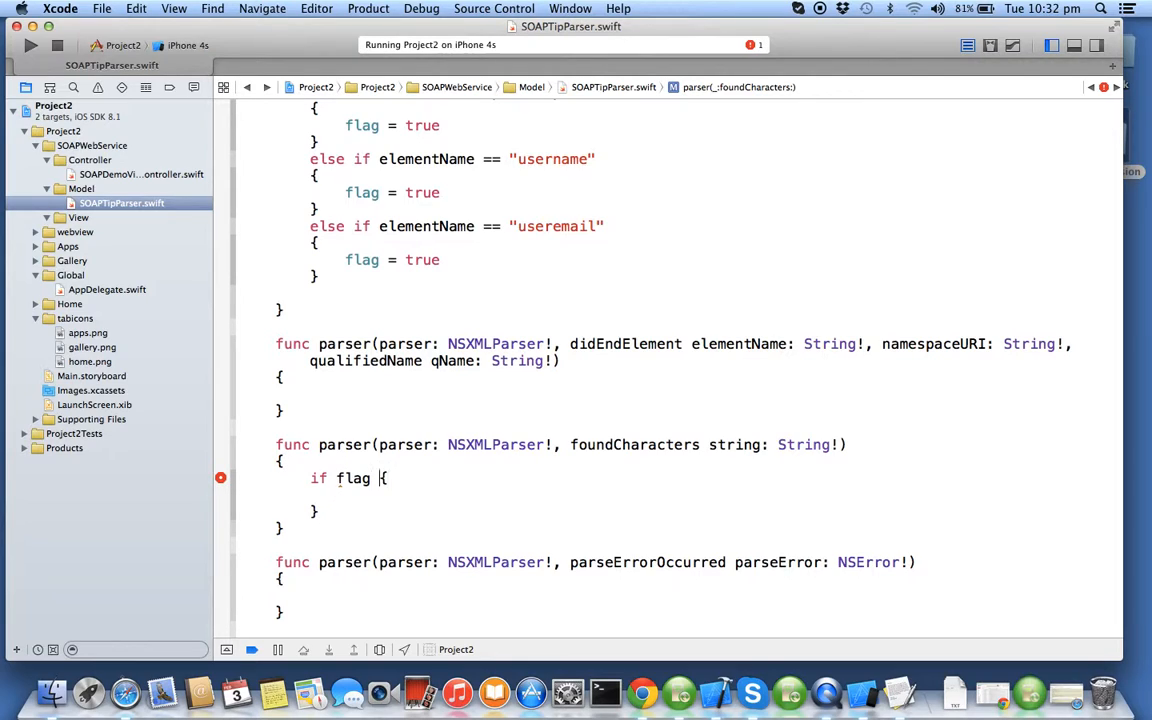
text(!)
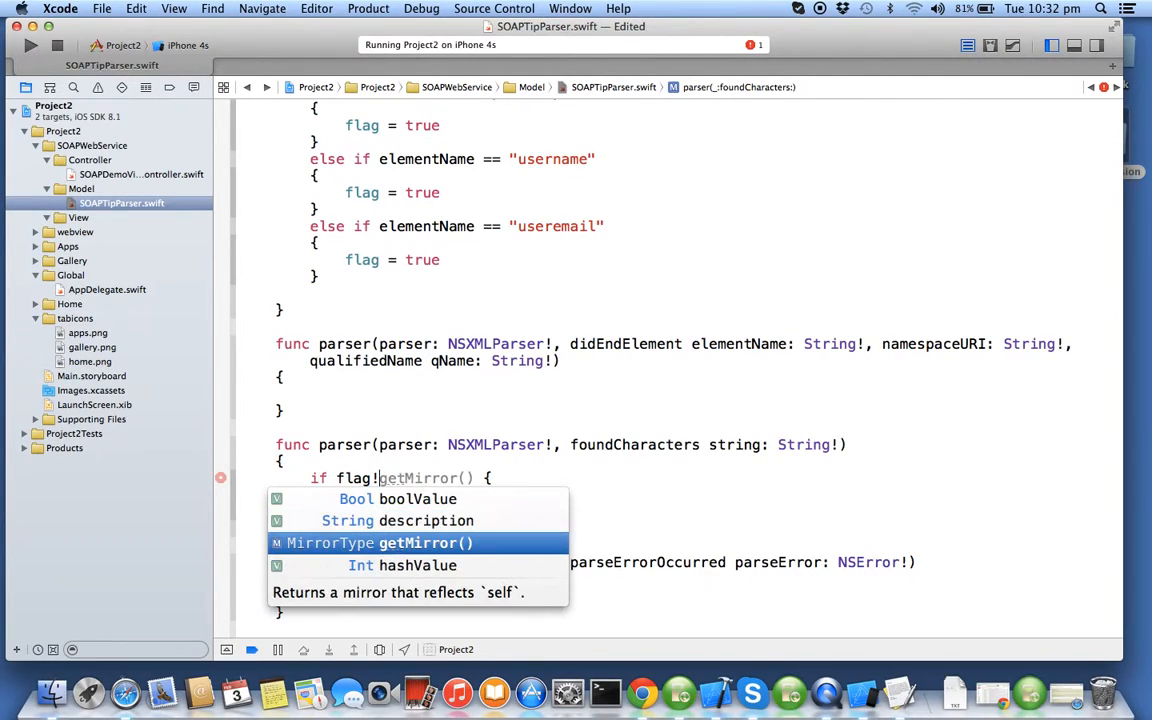
key(Escape)
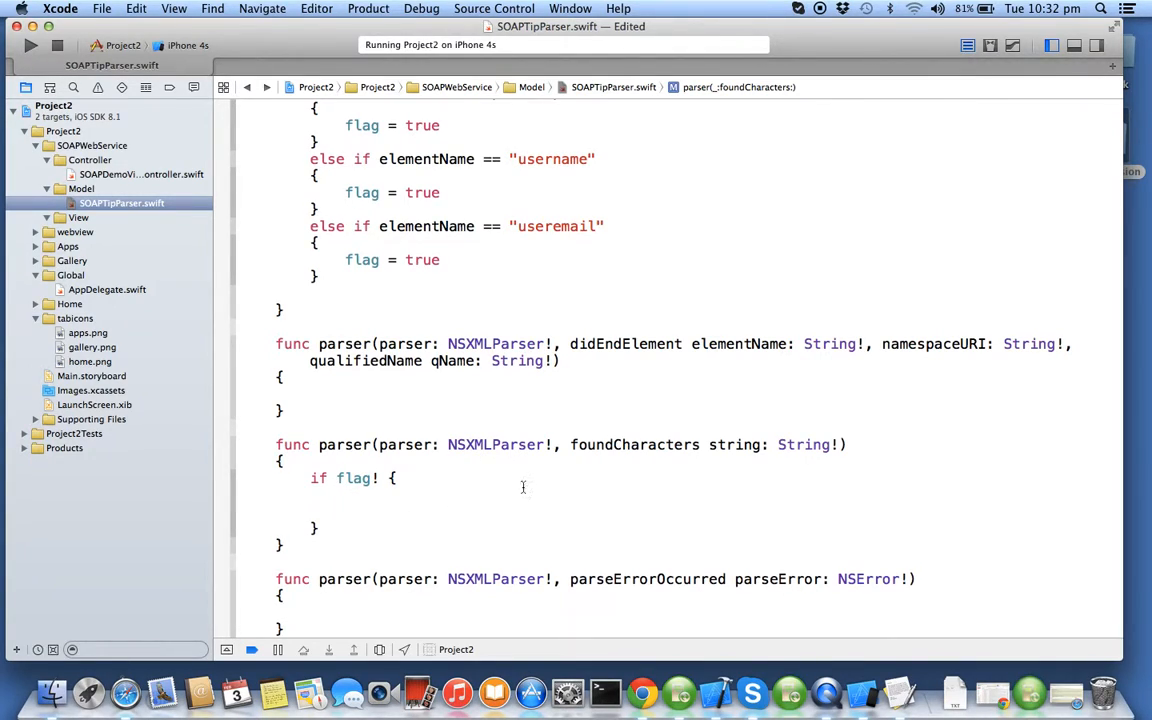
double_click(634, 444)
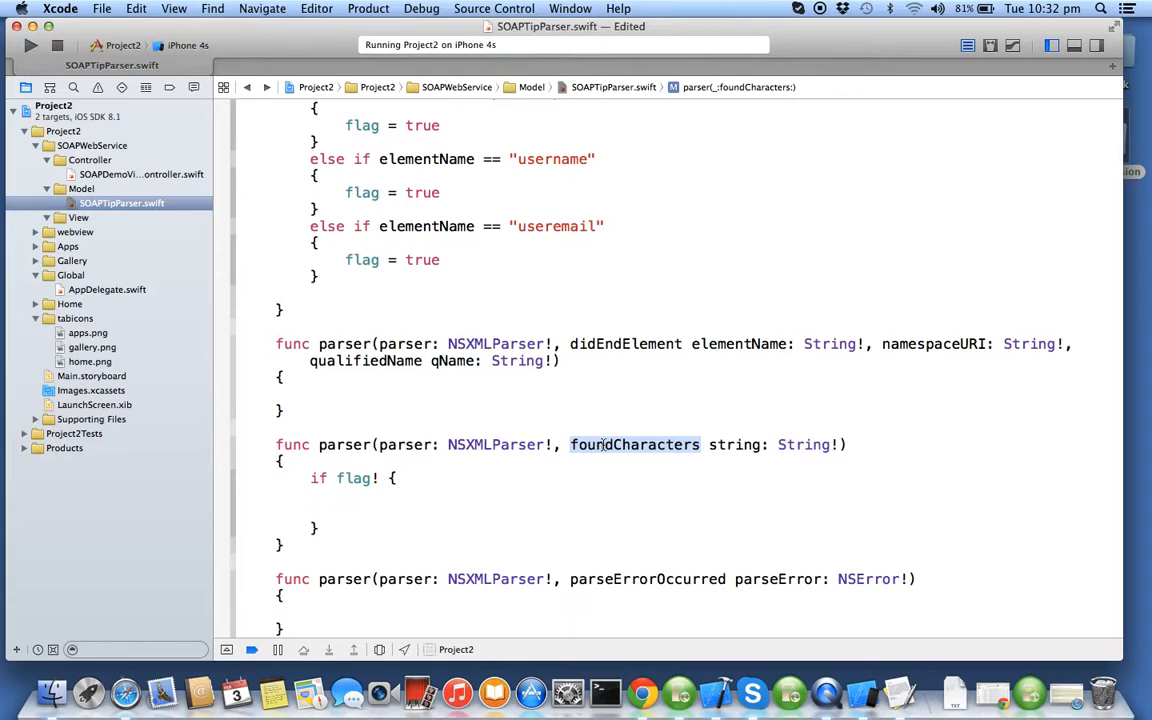
mouse_move(552, 466)
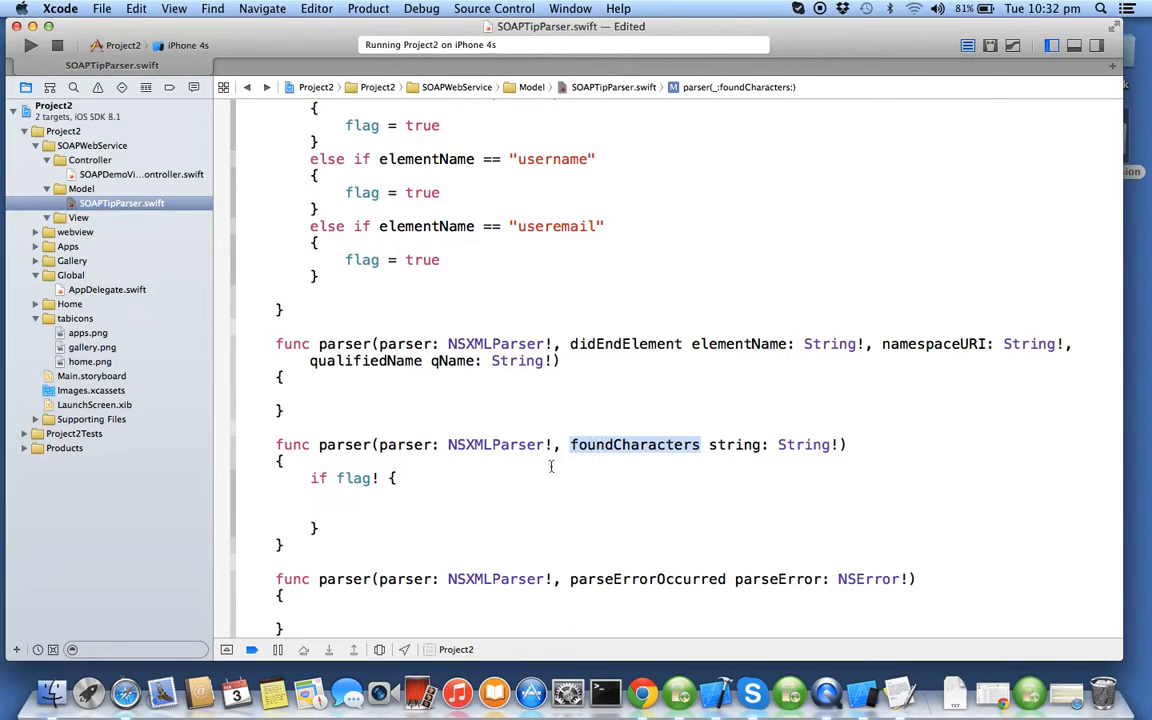
Step: Inside the block, set capturedString = capturedString! + string to accumulate found characters
click(344, 510)
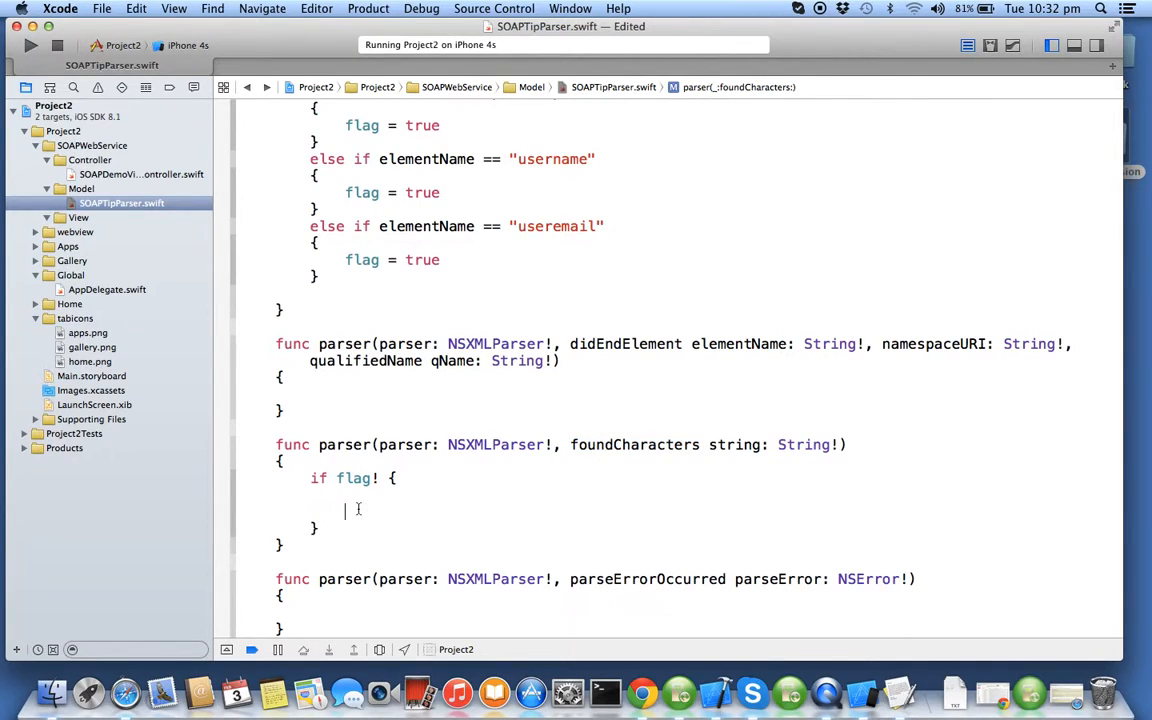
text(capturedString)
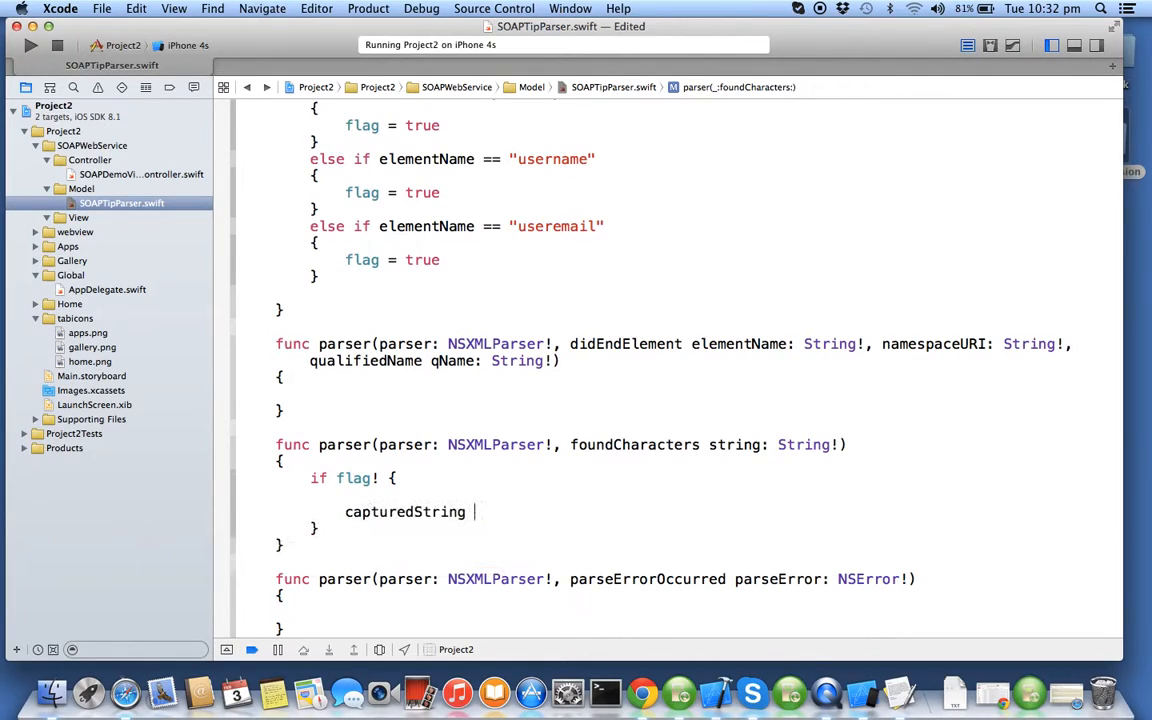
text(= capturedString! +)
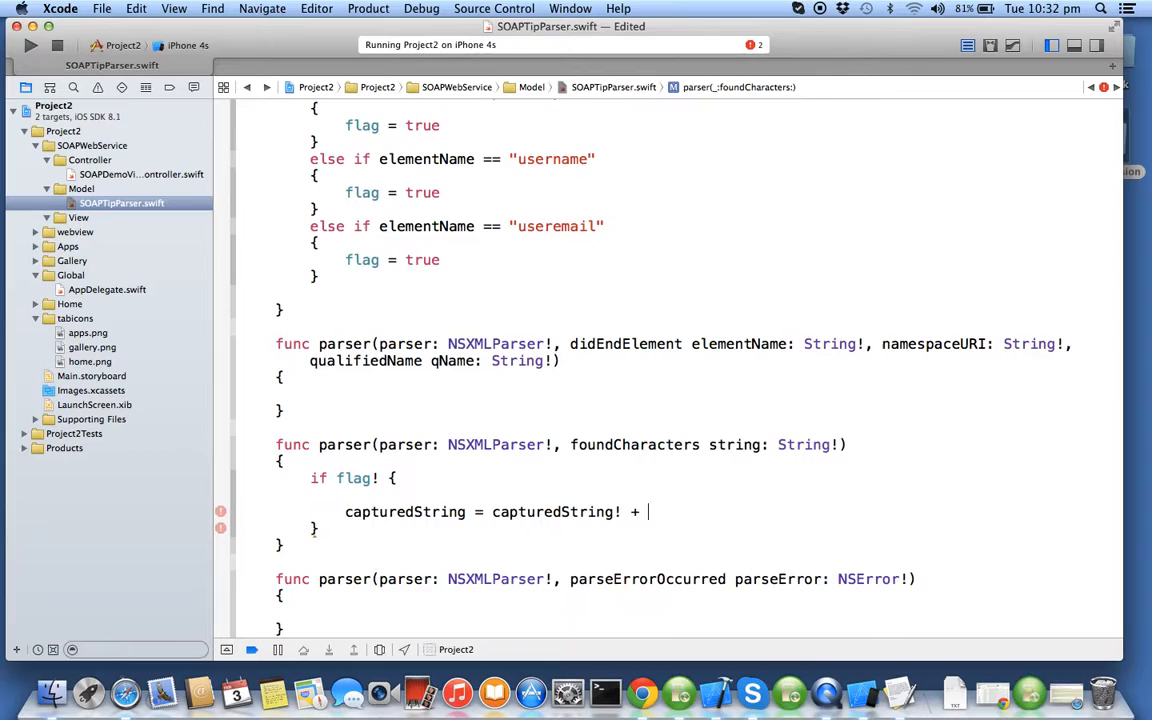
text(String)
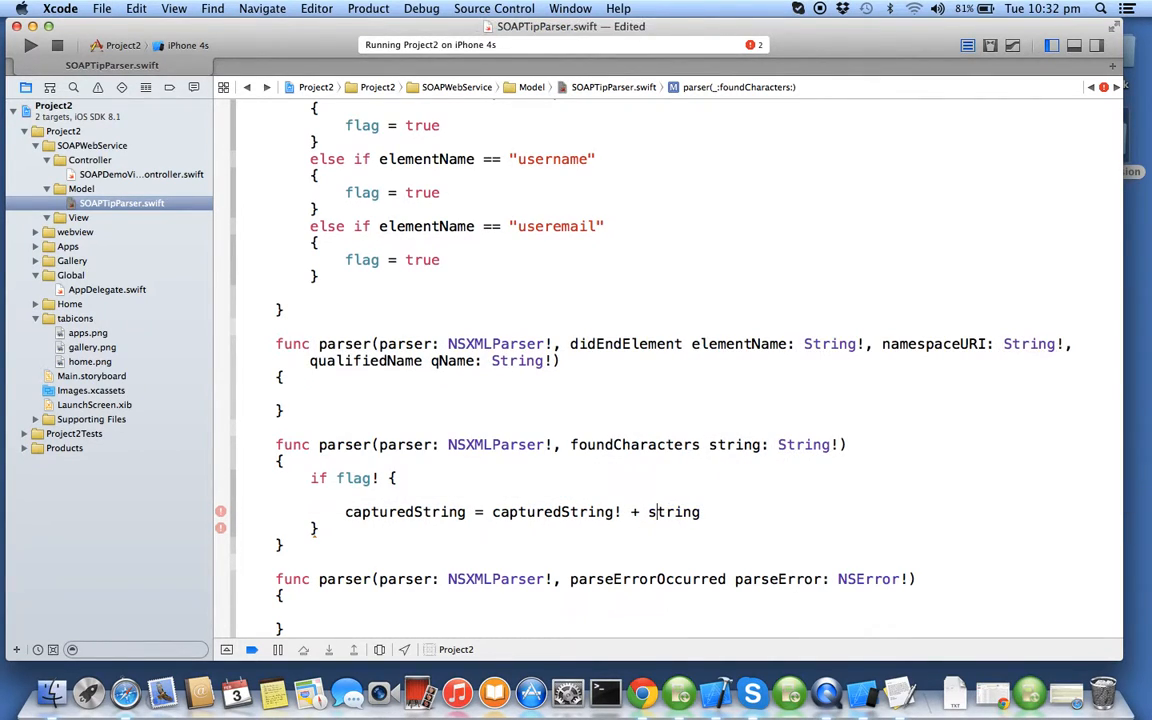
double_click(672, 512)
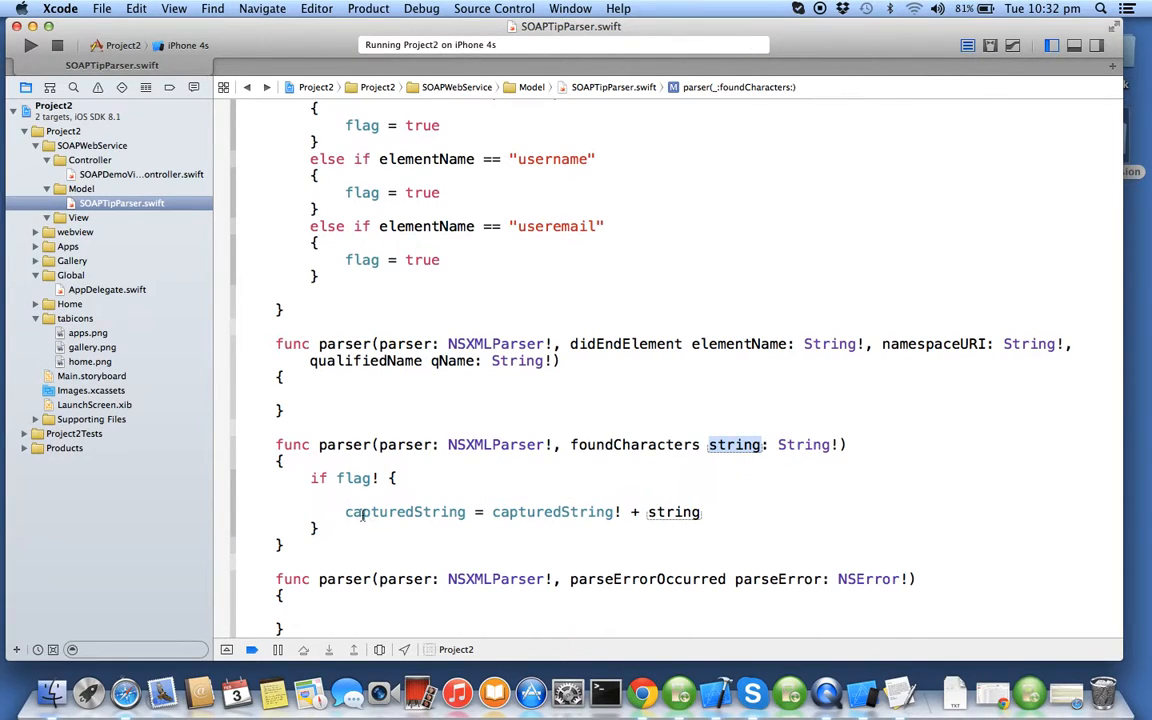
scroll(up, 3)
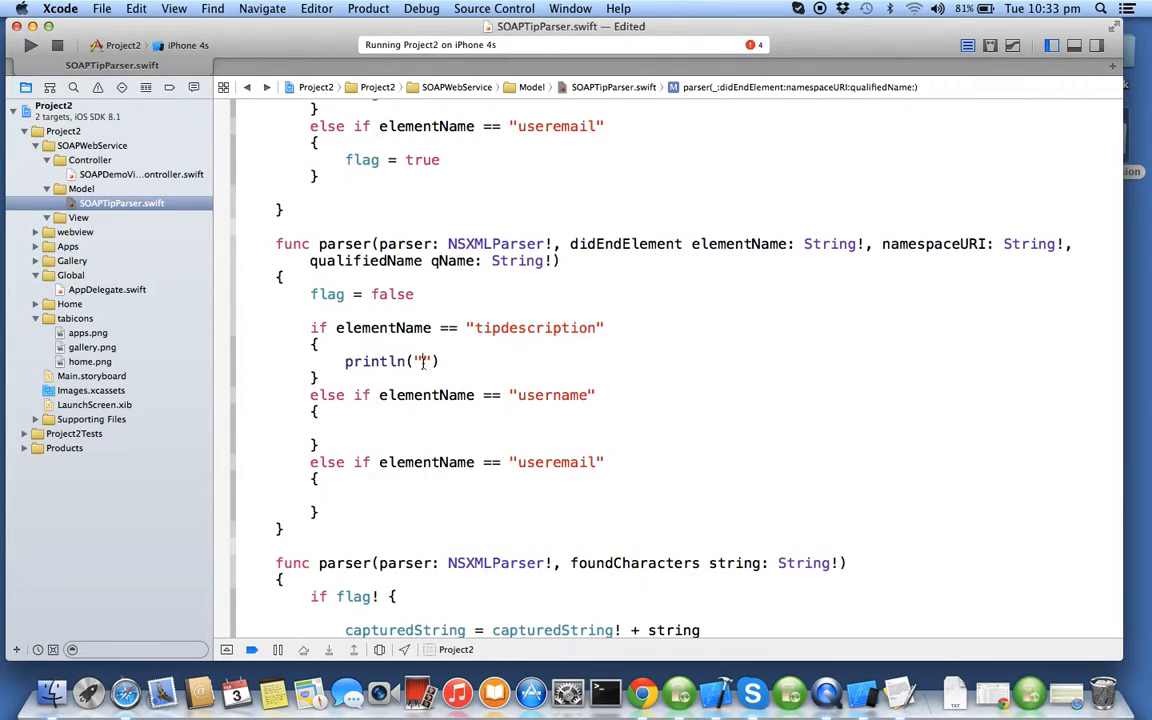
Step: Add println("… is \(capturedString!)") lines for the tipdescription, username and useremail branches in didEndElement
text(tipdescription is \()
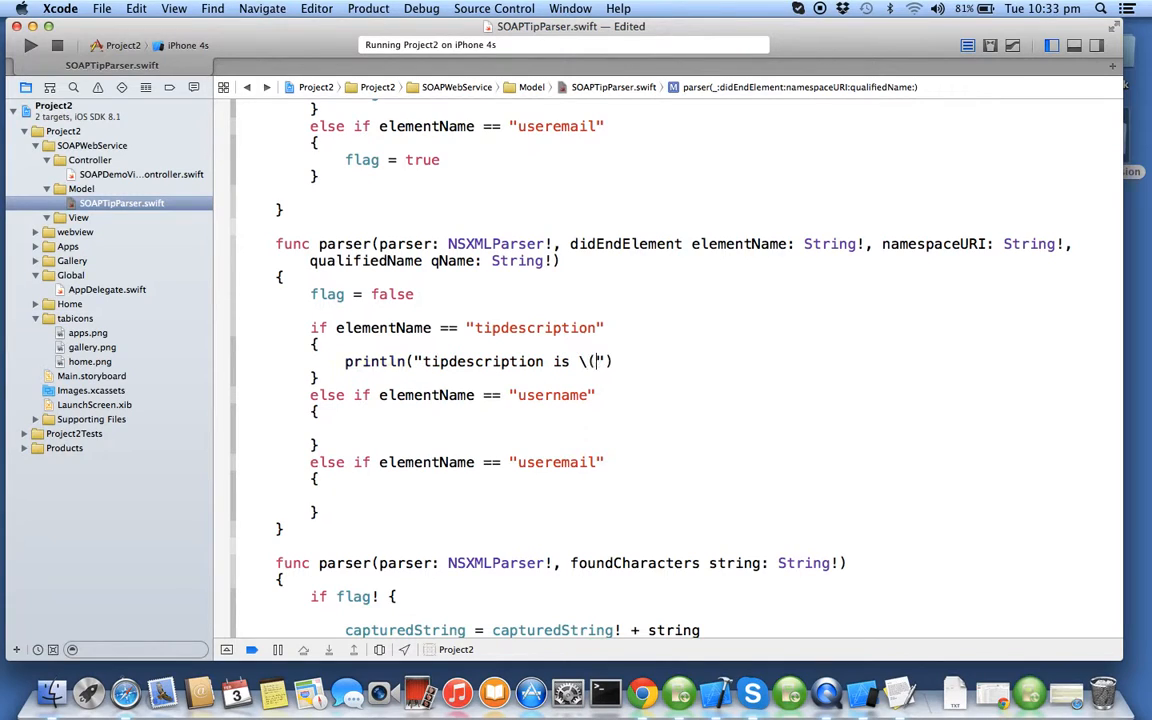
text(capturedString))
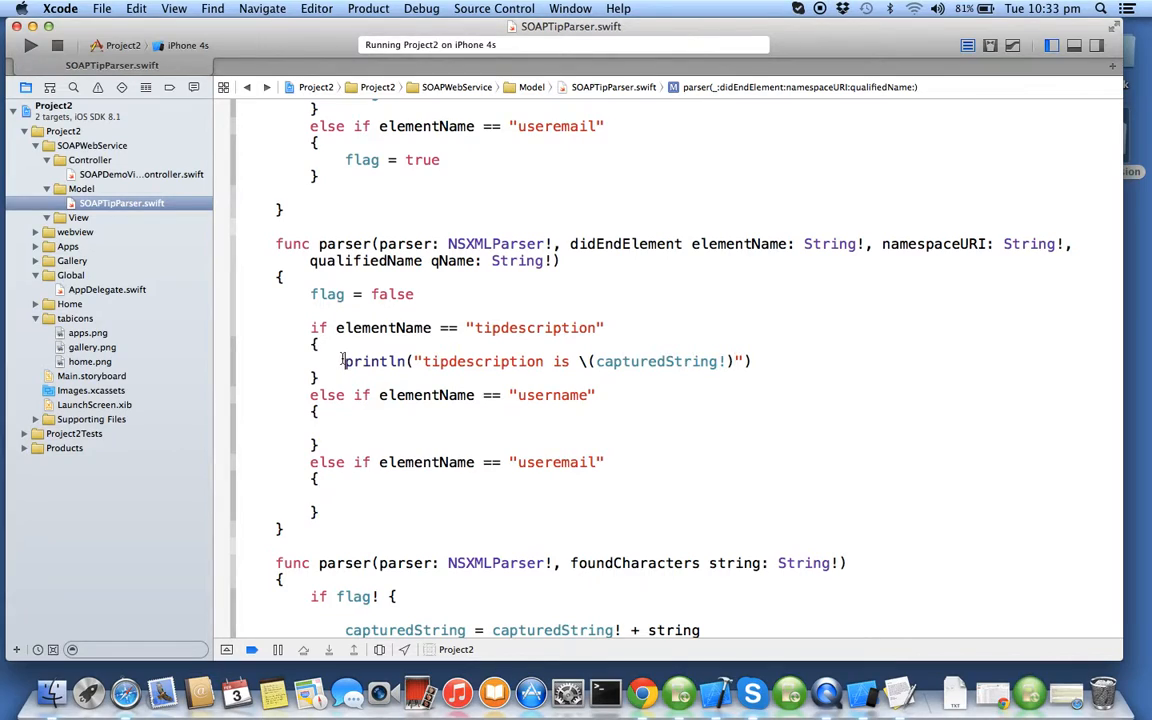
text(println("tipdescription is \(capturedString!)"))
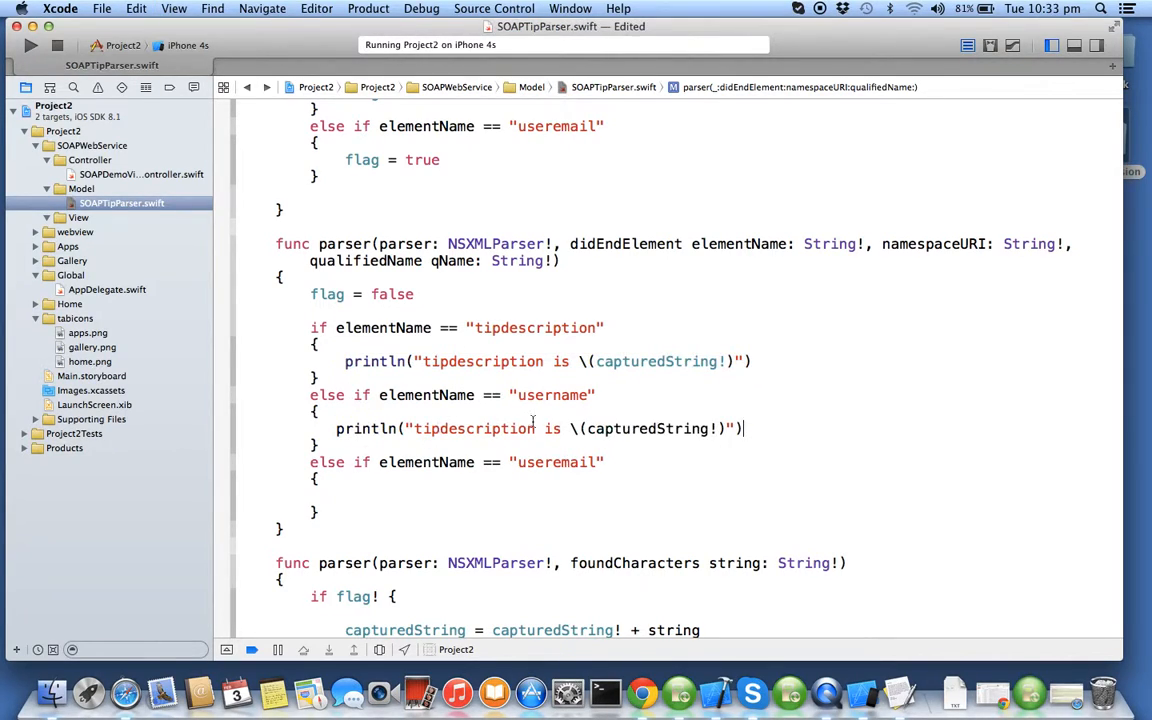
text(username)
click(530, 496)
text(println("useremail is \(capturedString!)"))
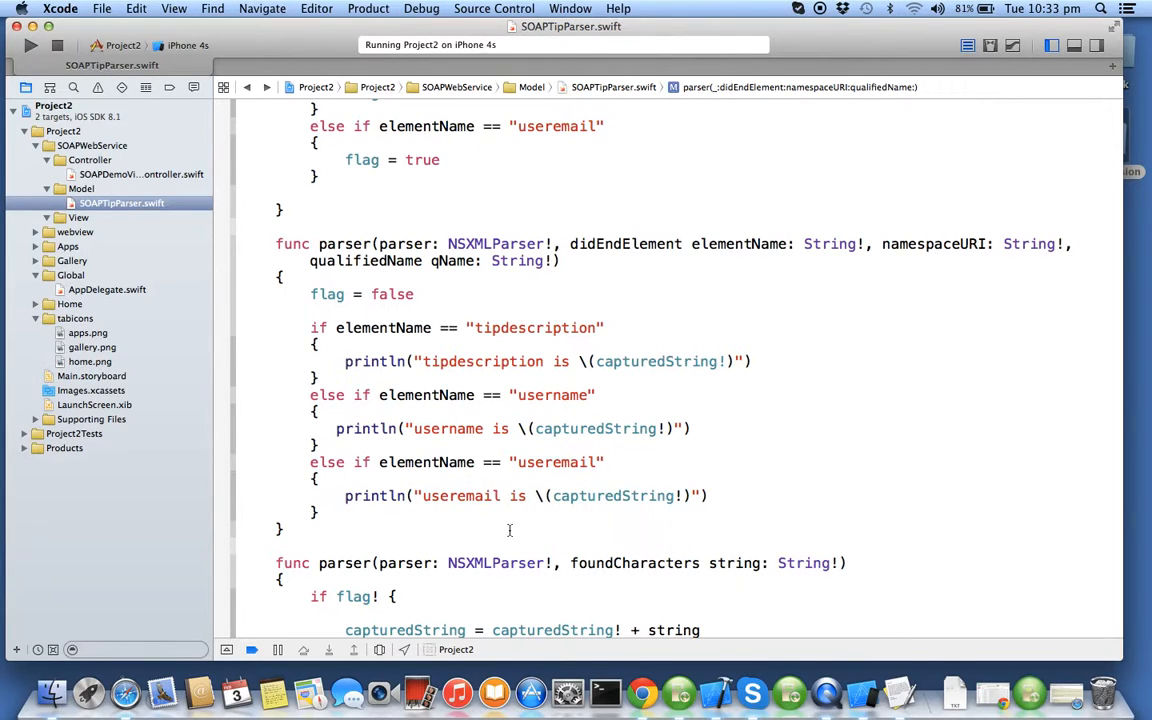
scroll(up, 3)
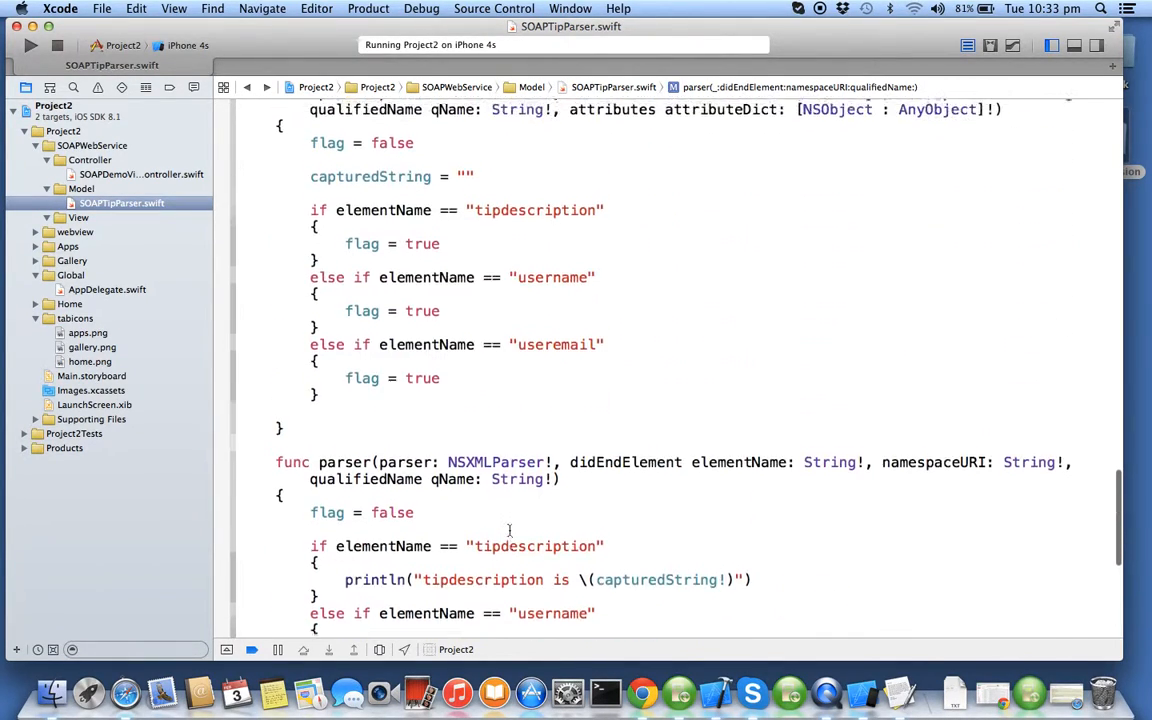
Step: Review SOAPTipParser.swift, then build and run Project2 on the iPhone 4s simulator
scroll(up, 3)
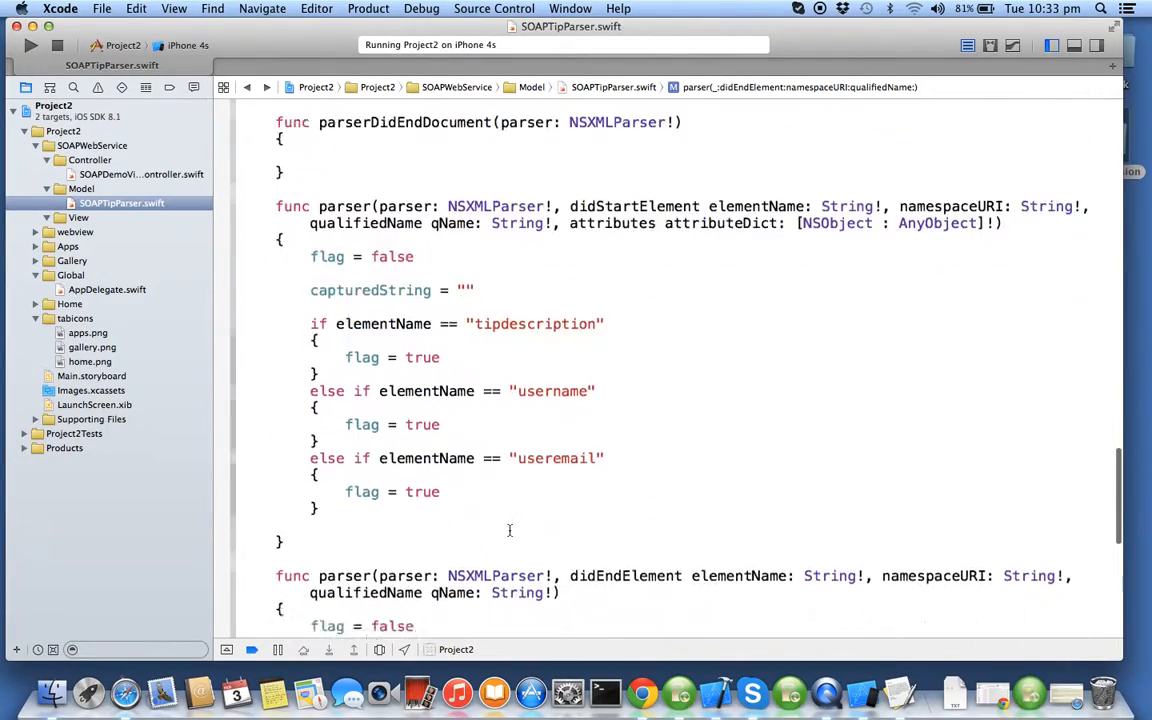
scroll(down, 3)
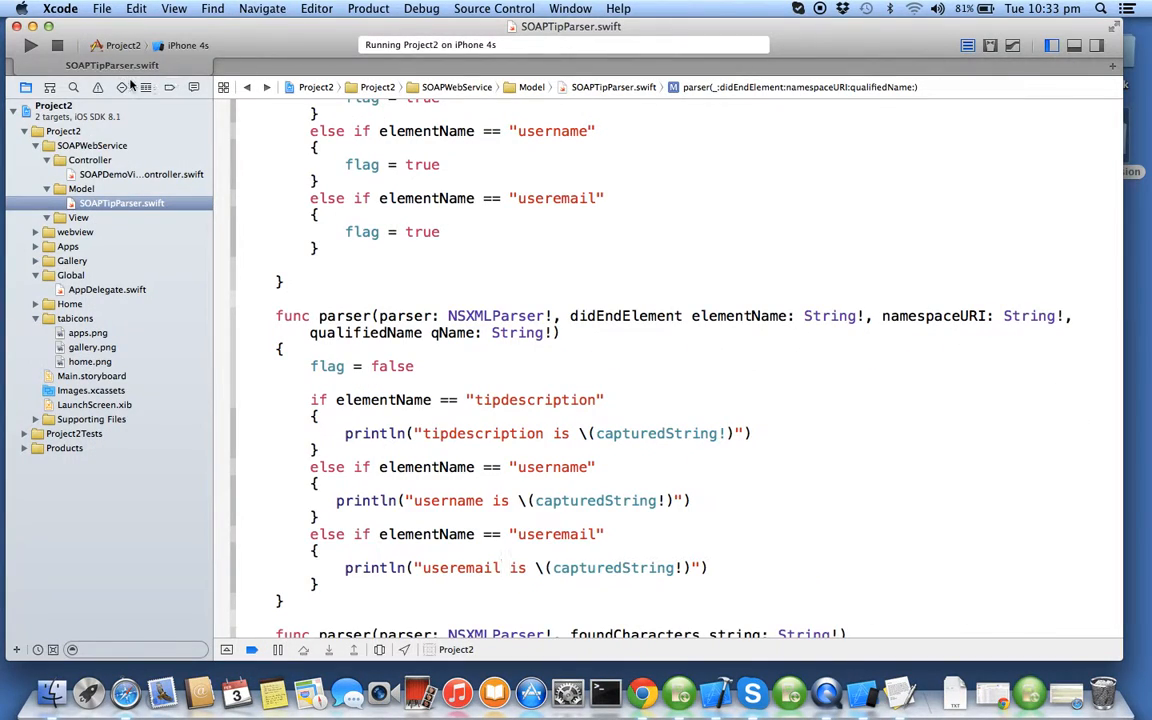
click(30, 44)
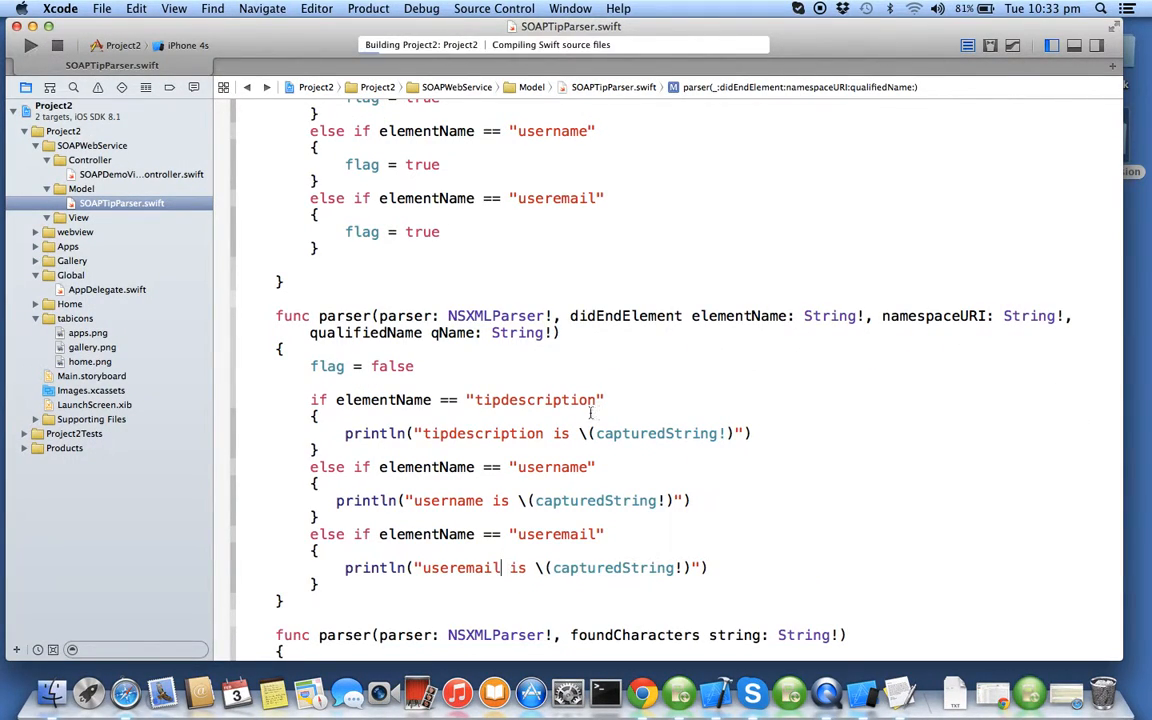
mouse_move(642, 456)
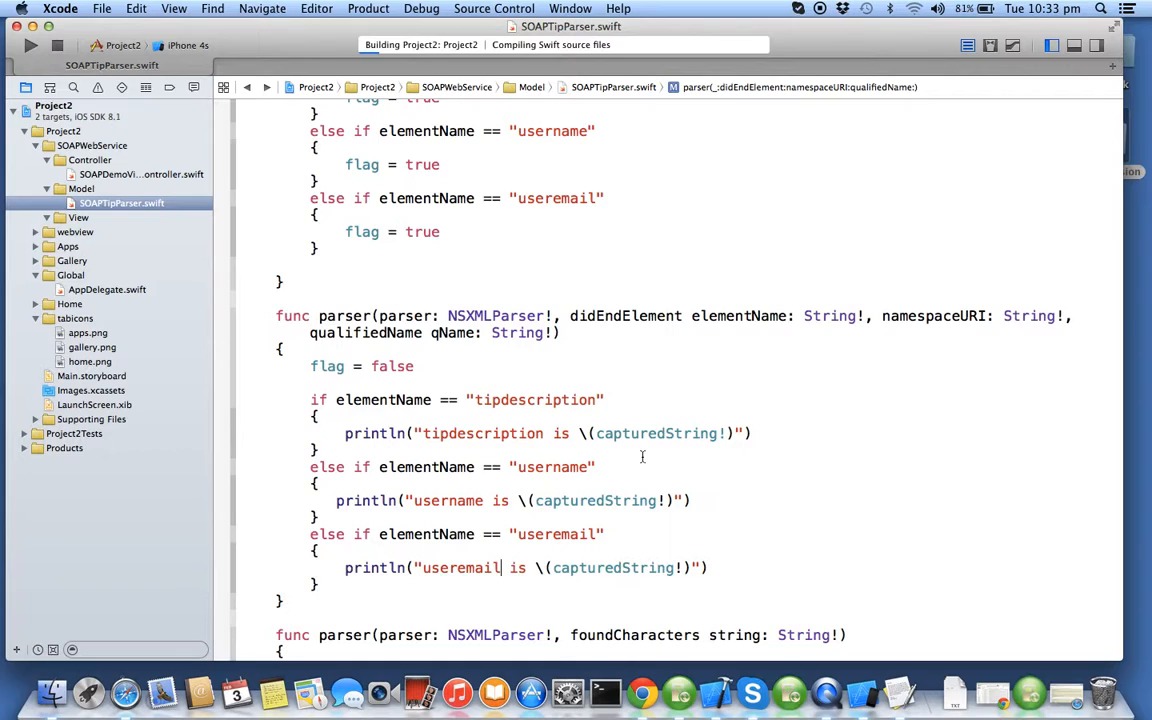
Step: Let Project2 launch in the simulator and return to Xcode's console showing the parsed tip values
click(30, 44)
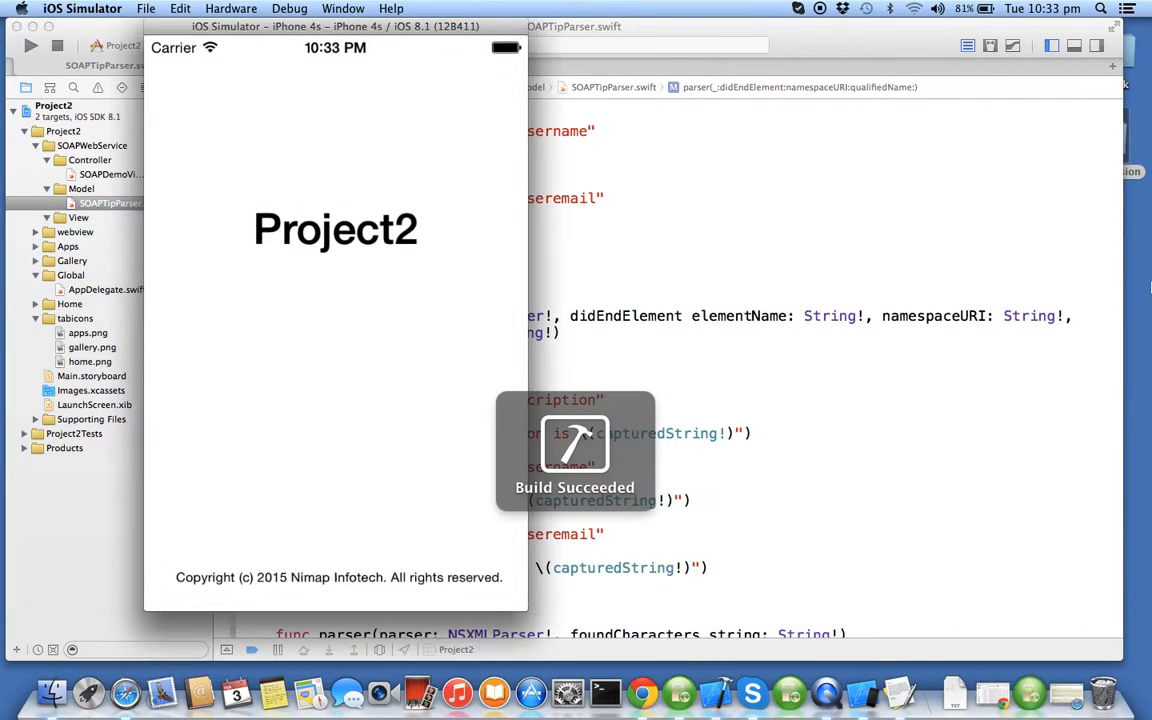
click(488, 580)
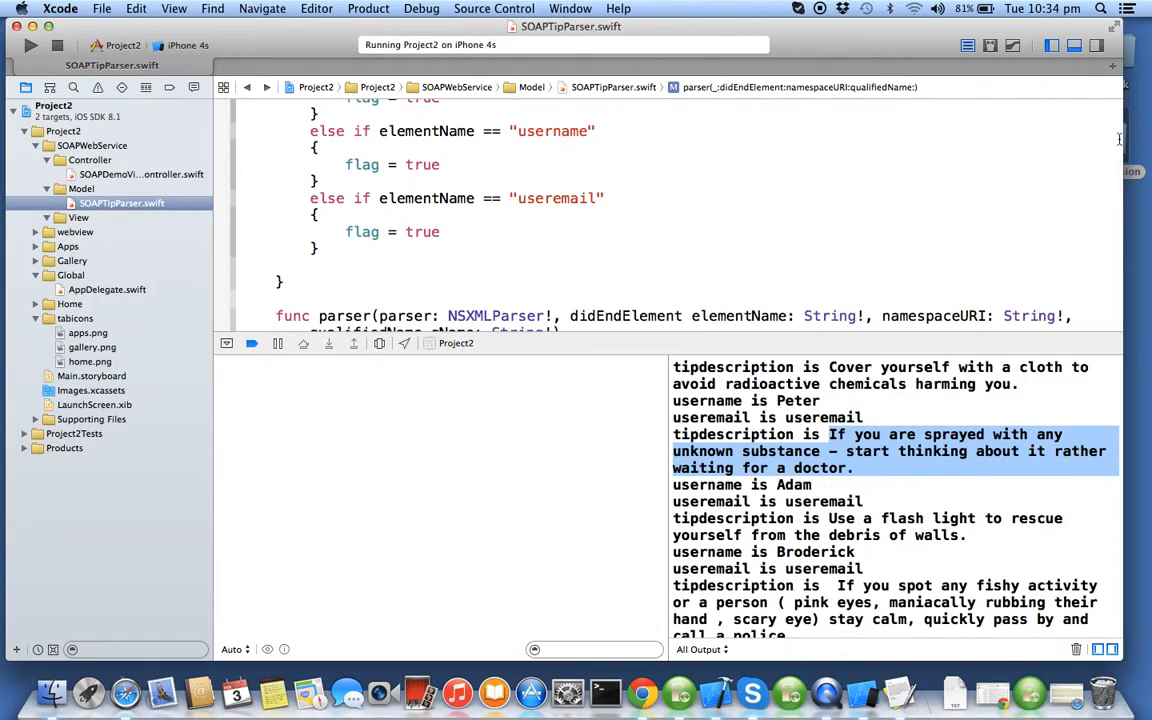
Step: Scroll to the top of SOAPTipParser.swift and highlight the '2.2 Process the data' design step
scroll(up, 3)
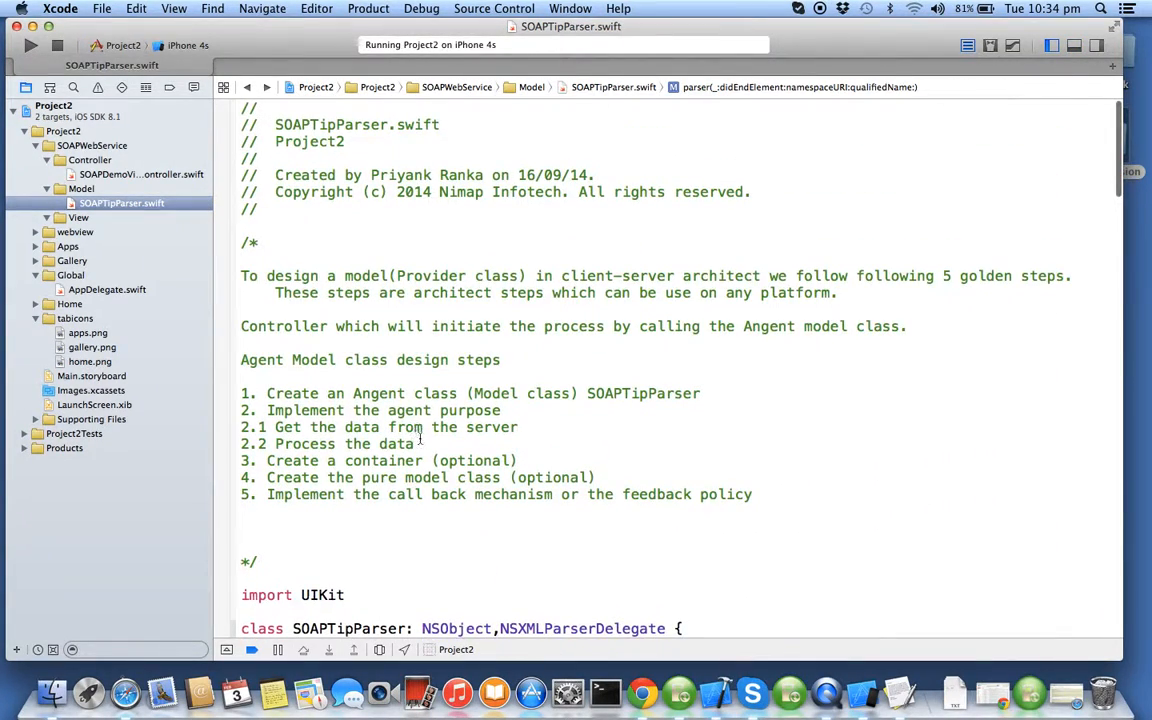
double_click(324, 444)
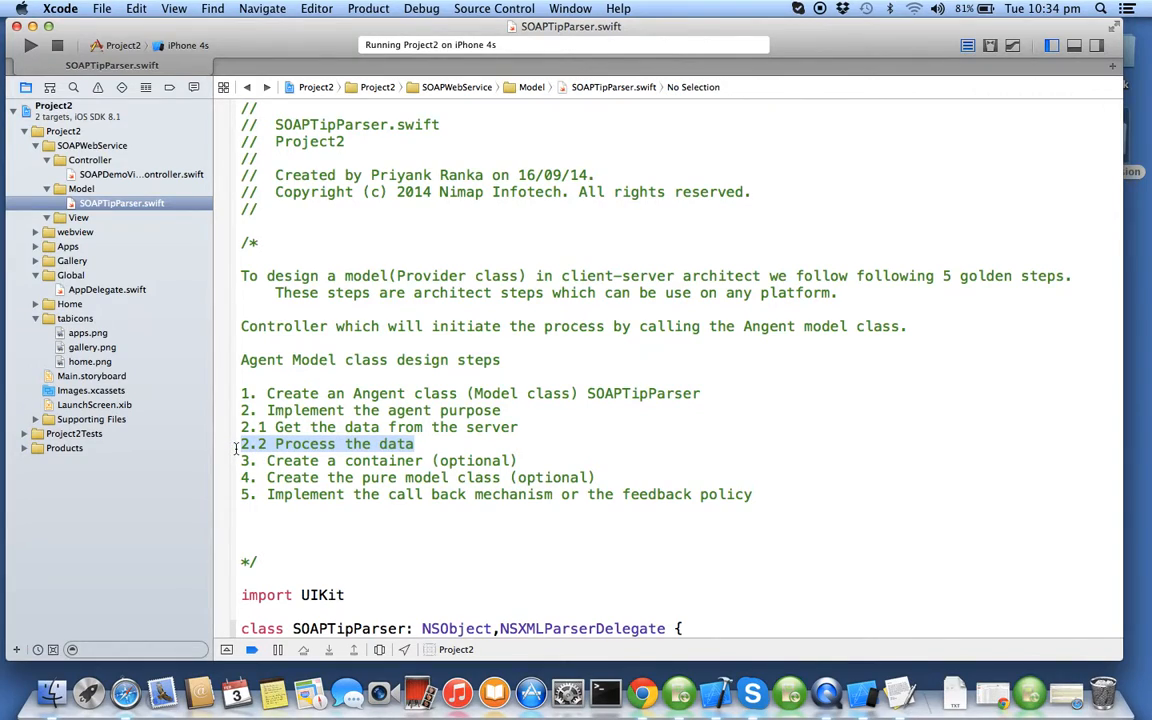